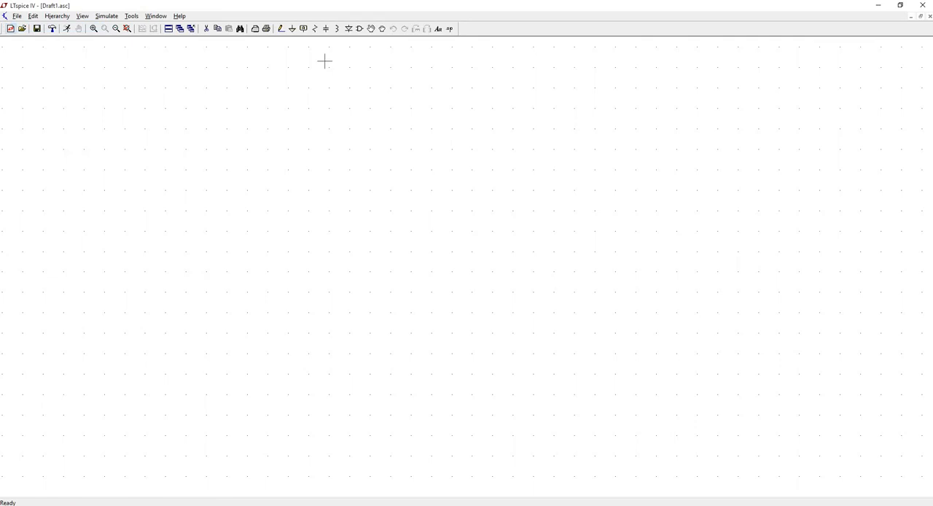
pyautogui.moveTo(286, 30)
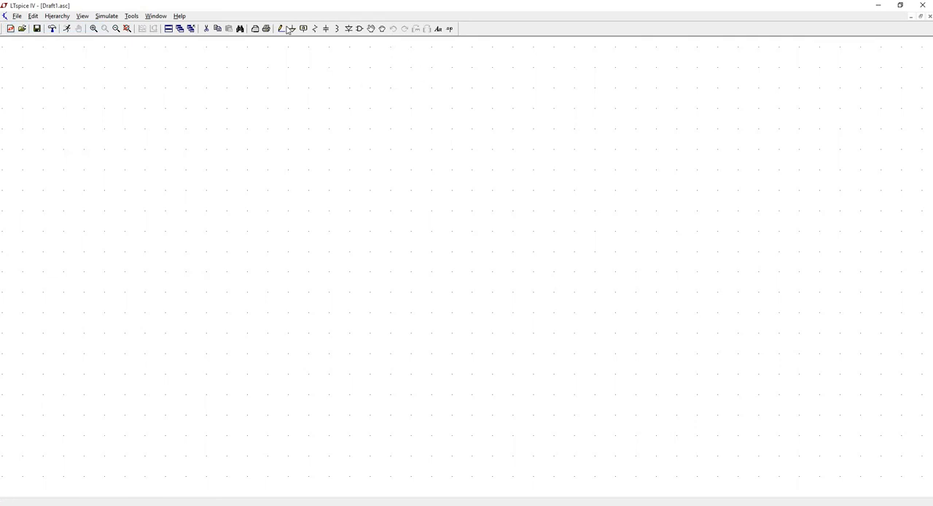
# Step: Open the Select Component Symbol dialog with the Component toolbar button
pyautogui.click(290, 28)
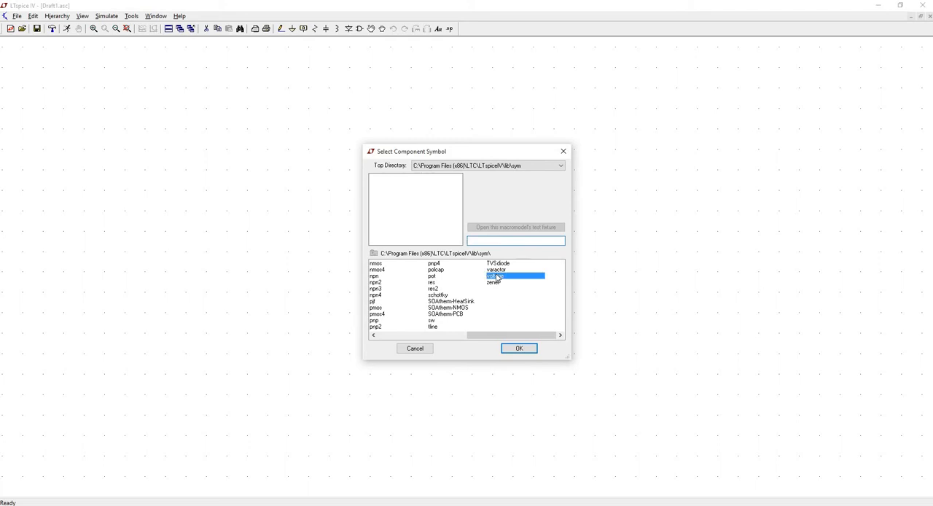
# Step: Preview e2 and g2, then place the plain voltage-dependent source e as E1
pyautogui.click(494, 275)
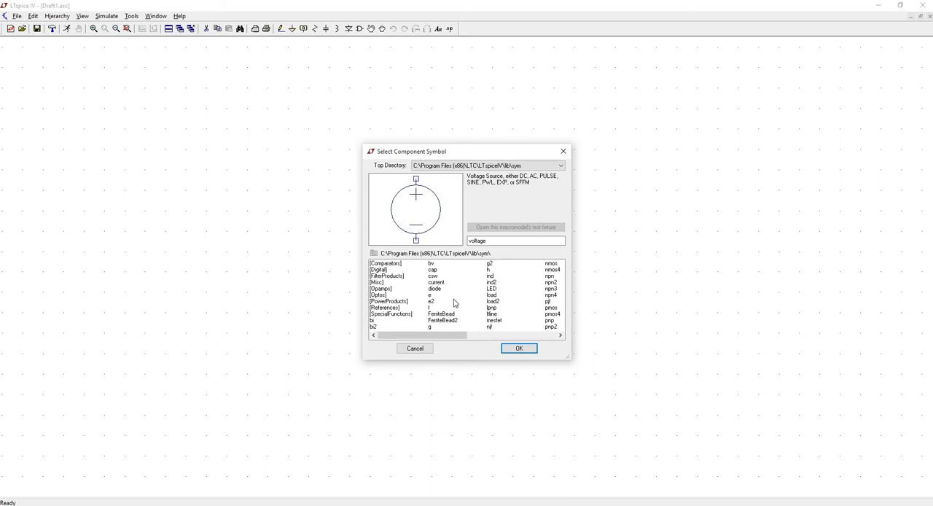
pyautogui.click(432, 302)
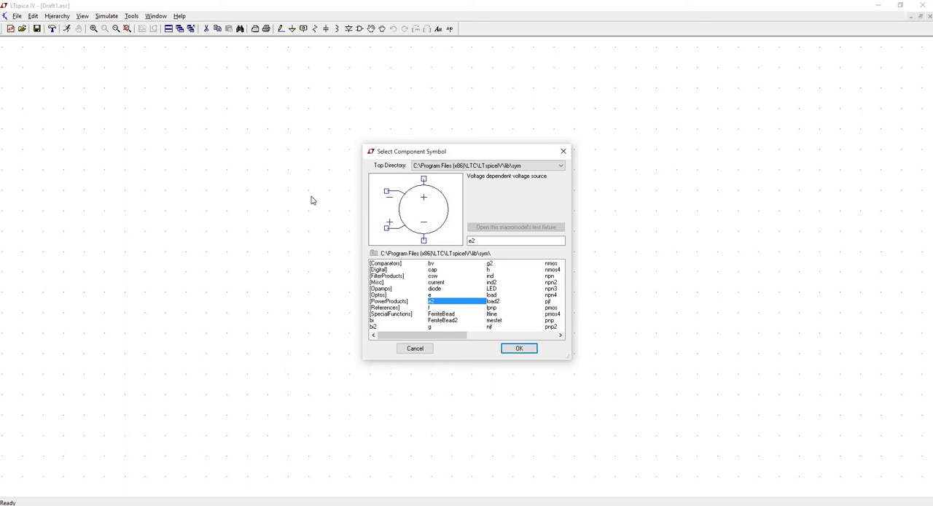
pyautogui.moveTo(655, 211)
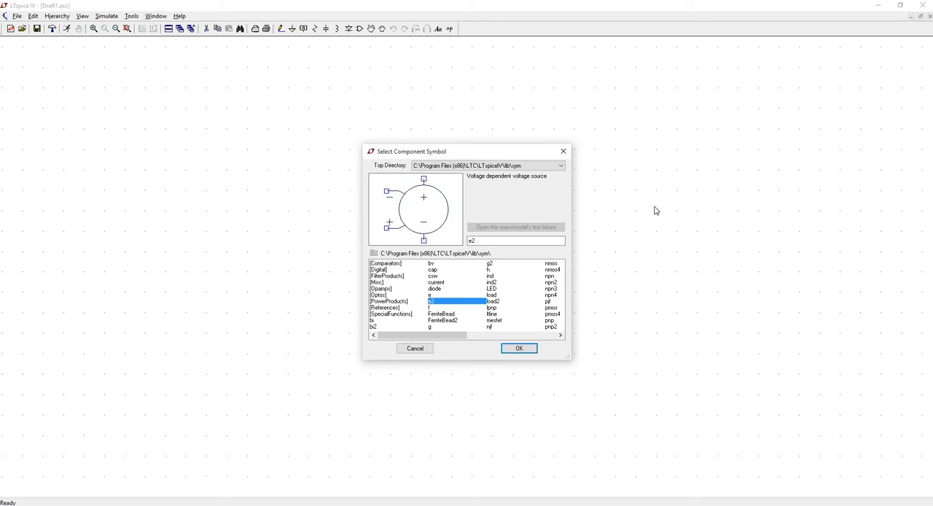
pyautogui.moveTo(522, 253)
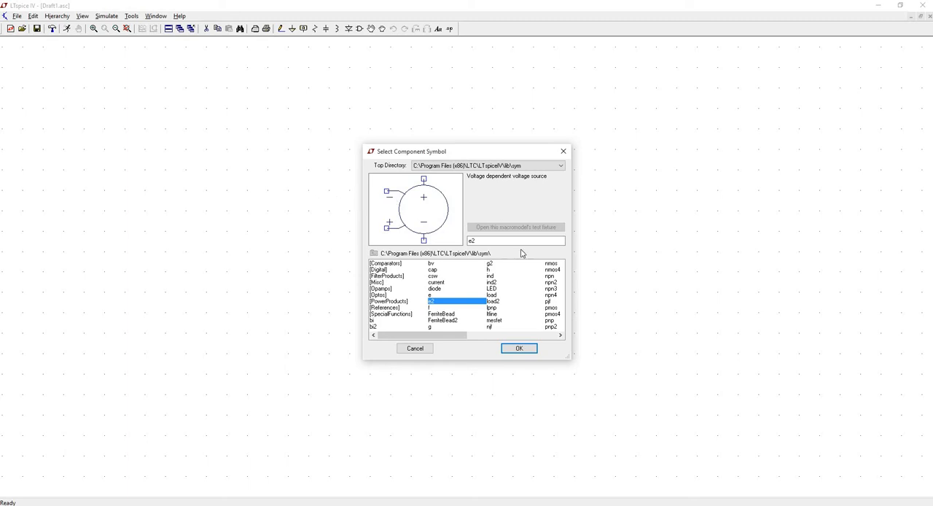
pyautogui.moveTo(427, 309)
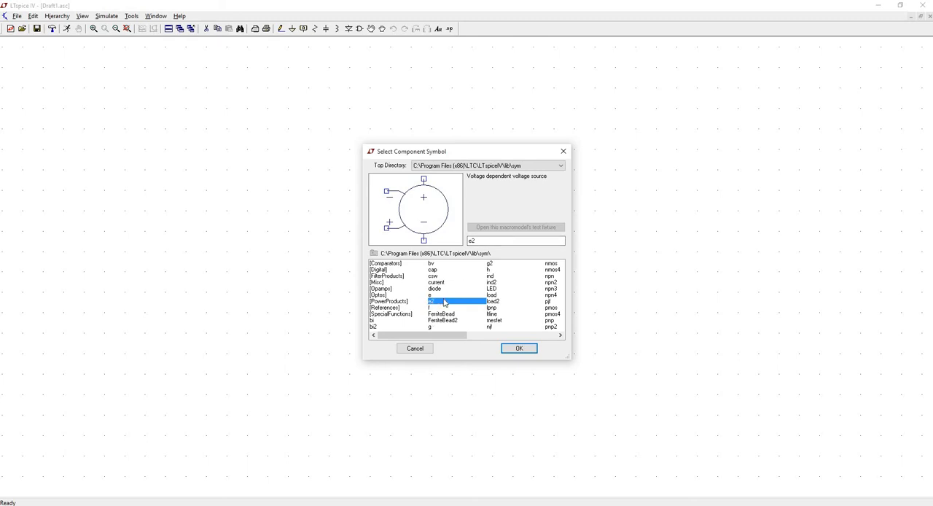
pyautogui.moveTo(430, 331)
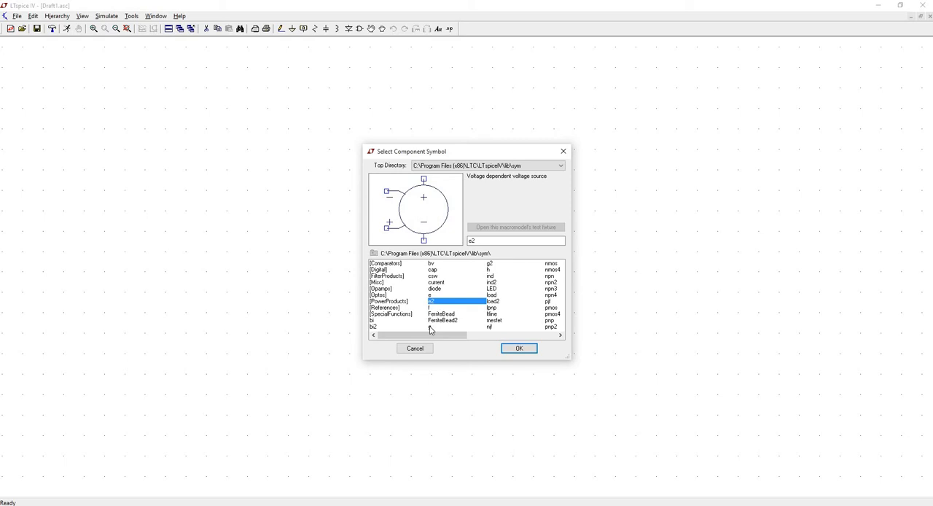
pyautogui.click(490, 263)
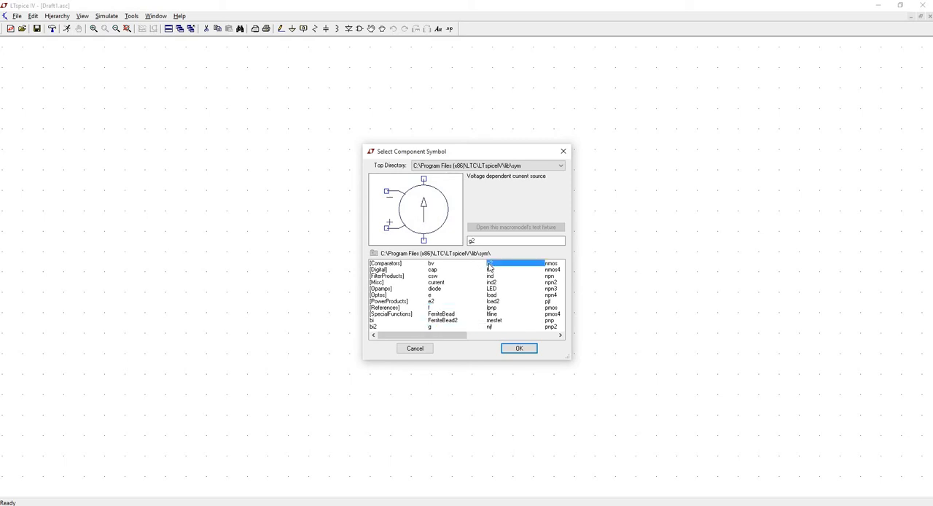
pyautogui.click(431, 294)
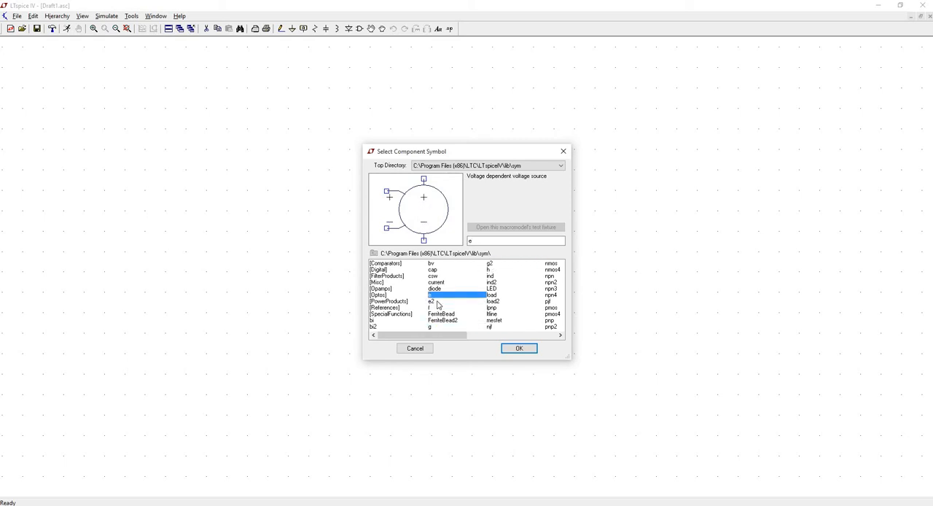
pyautogui.click(519, 348)
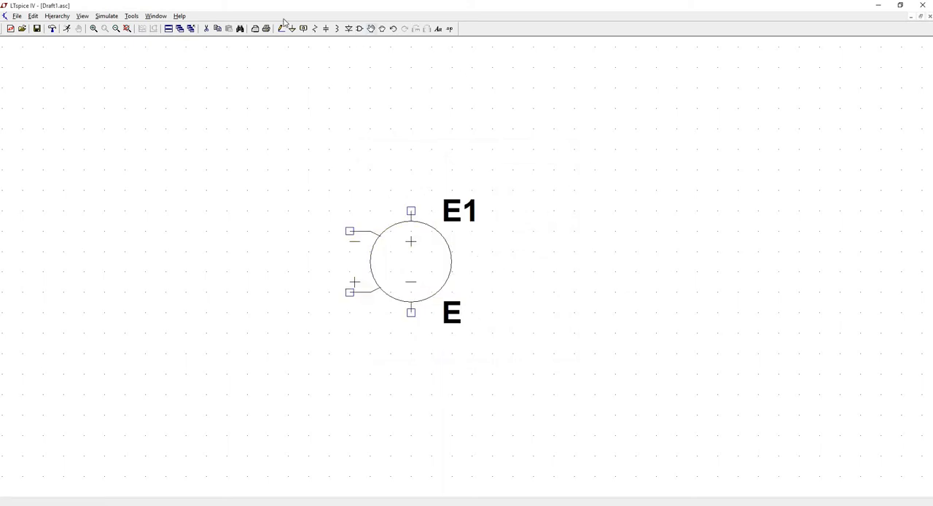
pyautogui.moveTo(327, 32)
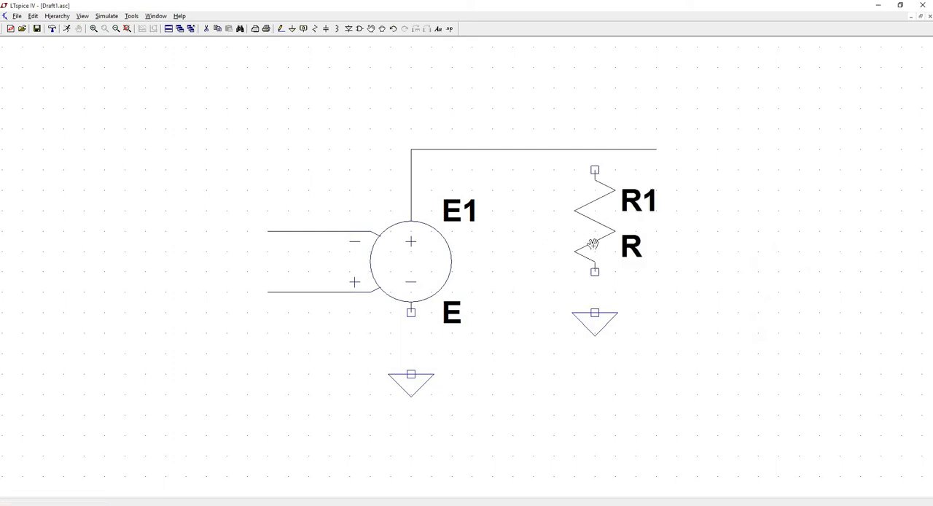
pyautogui.moveTo(591, 219)
pyautogui.write('1')
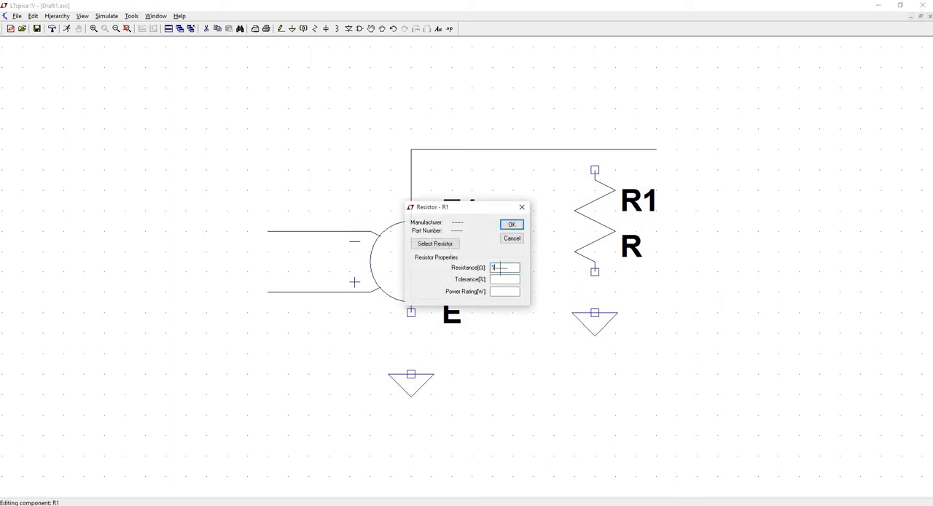
# Step: Confirm R1's resistance as 1 ohm
pyautogui.click(511, 224)
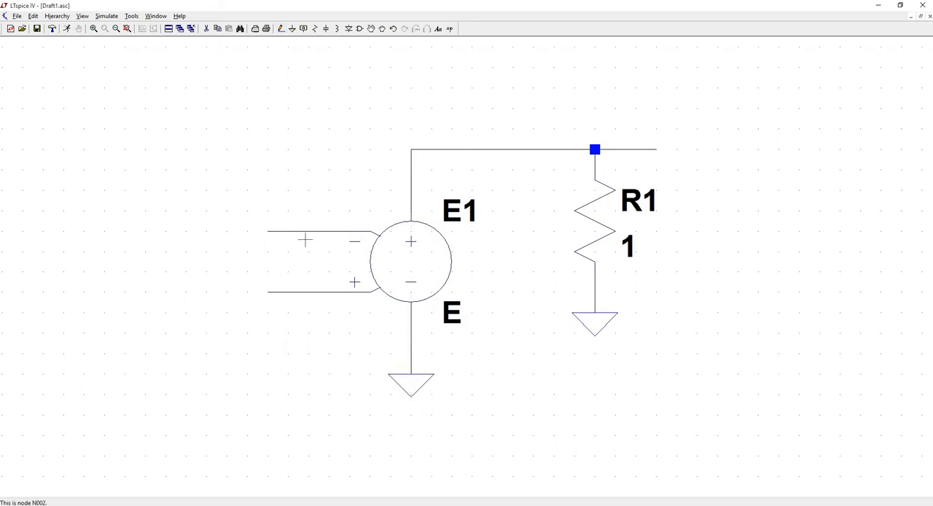
pyautogui.moveTo(416, 211)
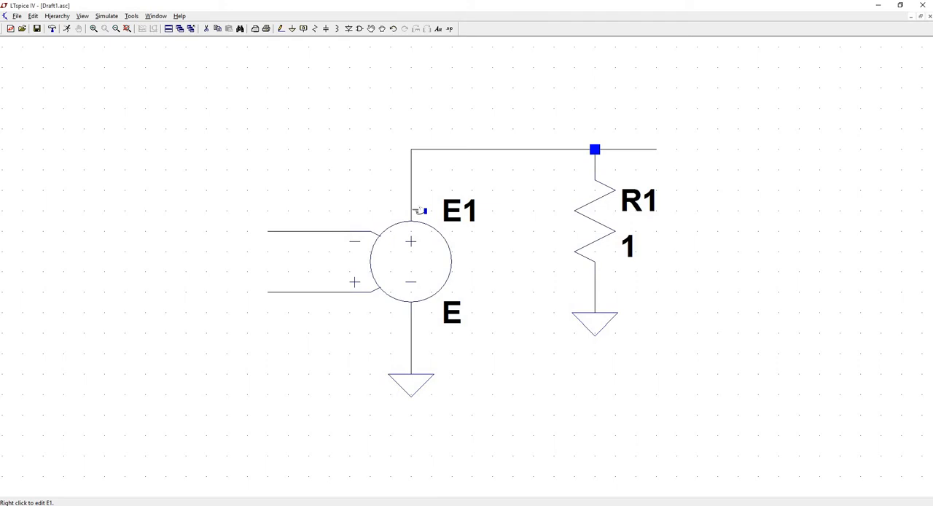
pyautogui.moveTo(350, 241)
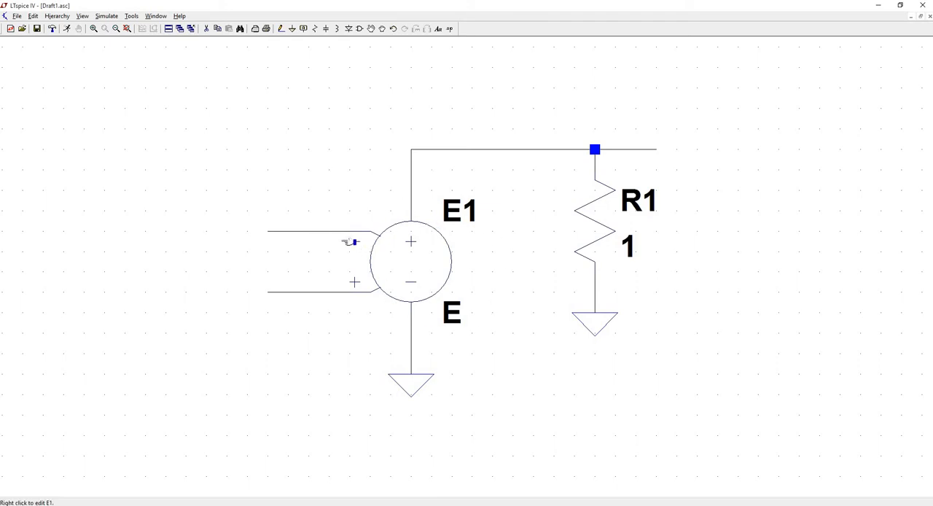
pyautogui.moveTo(450, 190)
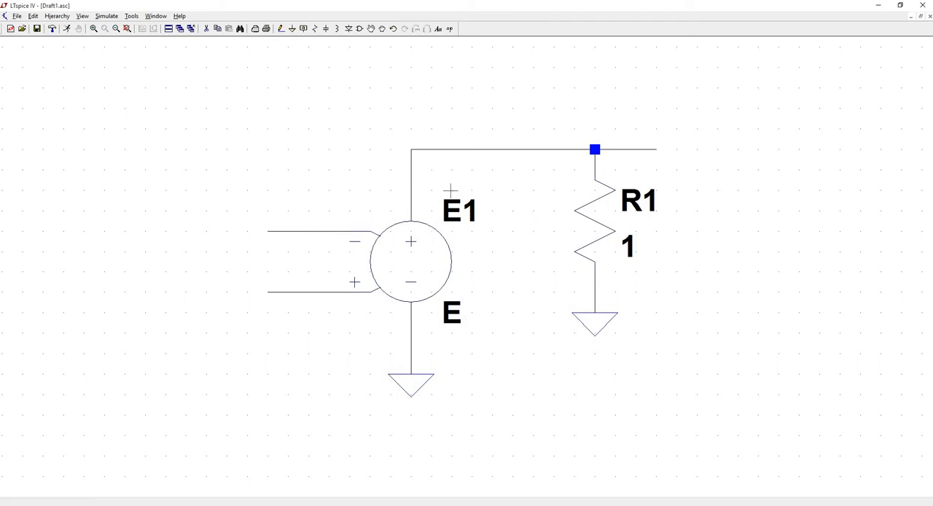
pyautogui.moveTo(470, 204)
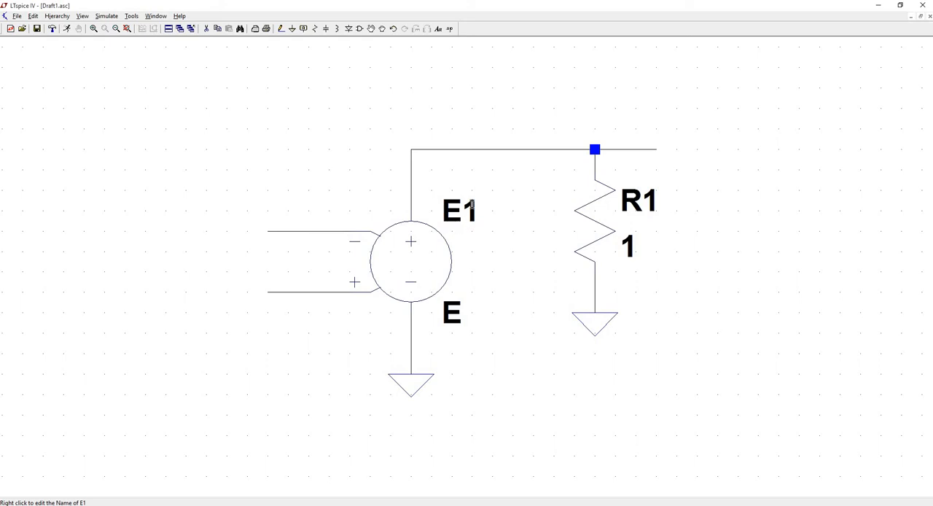
pyautogui.moveTo(446, 327)
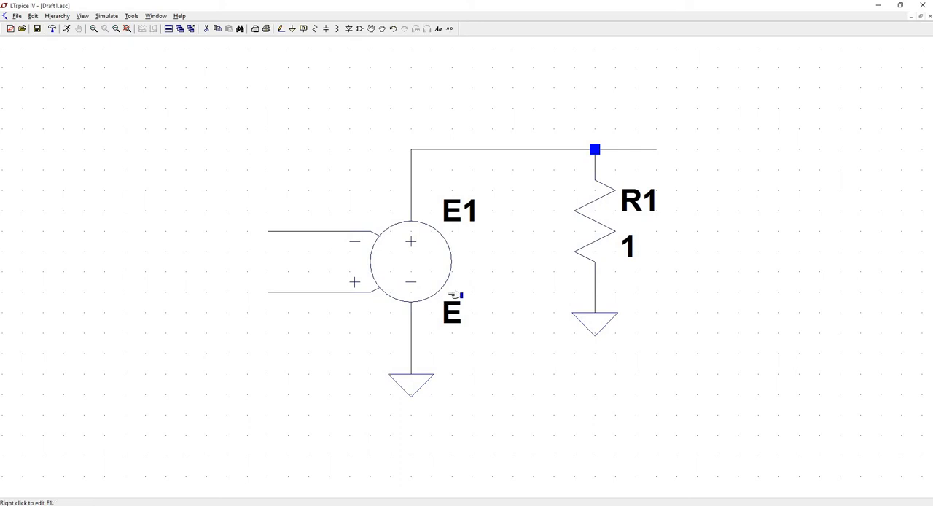
pyautogui.moveTo(457, 278)
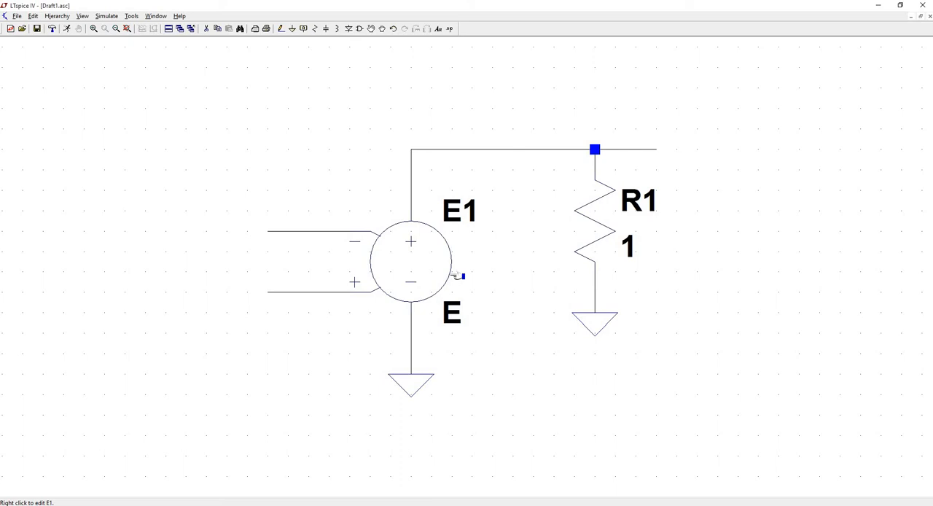
pyautogui.moveTo(485, 242)
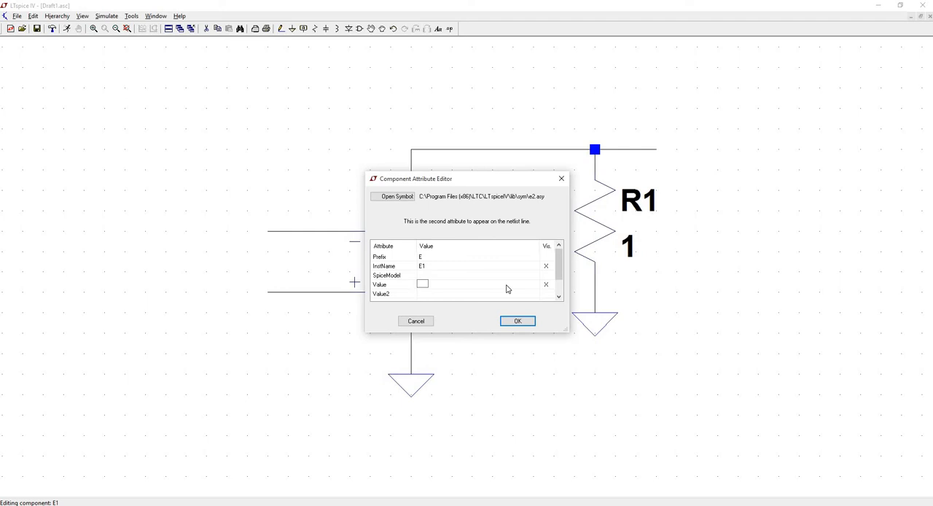
# Step: Enter 10MEG as E1's Value in the Component Attribute Editor and confirm
pyautogui.write('10MEG')
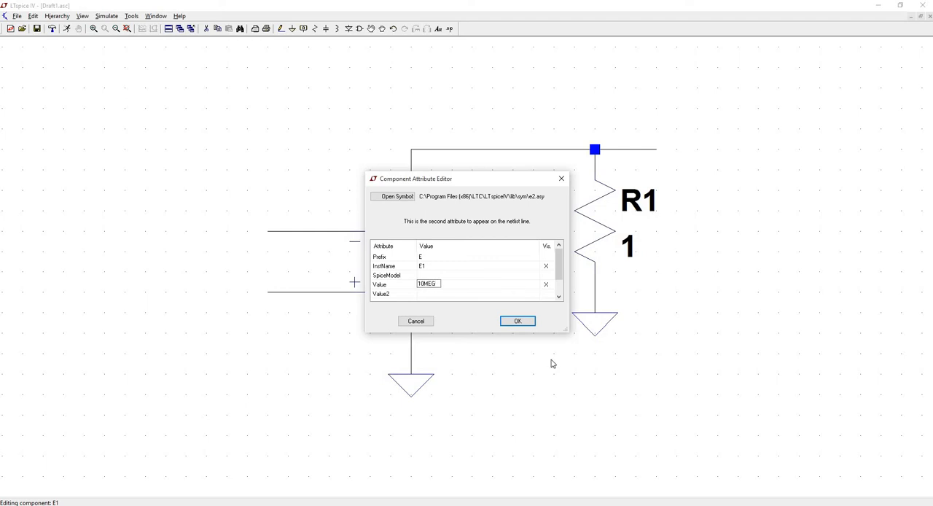
pyautogui.click(518, 321)
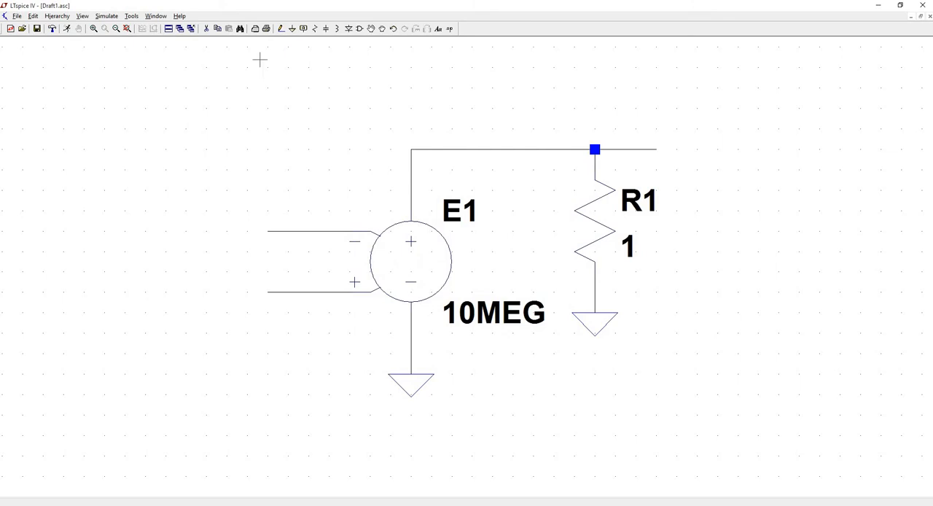
# Step: Add input-port net labels V- and V+ to E1's inputs and begin the vout label
pyautogui.click(304, 29)
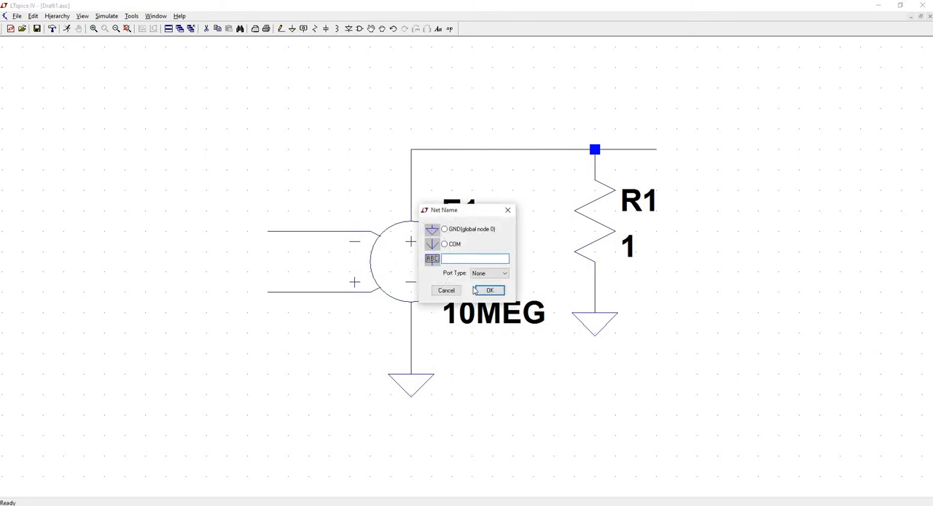
pyautogui.click(503, 273)
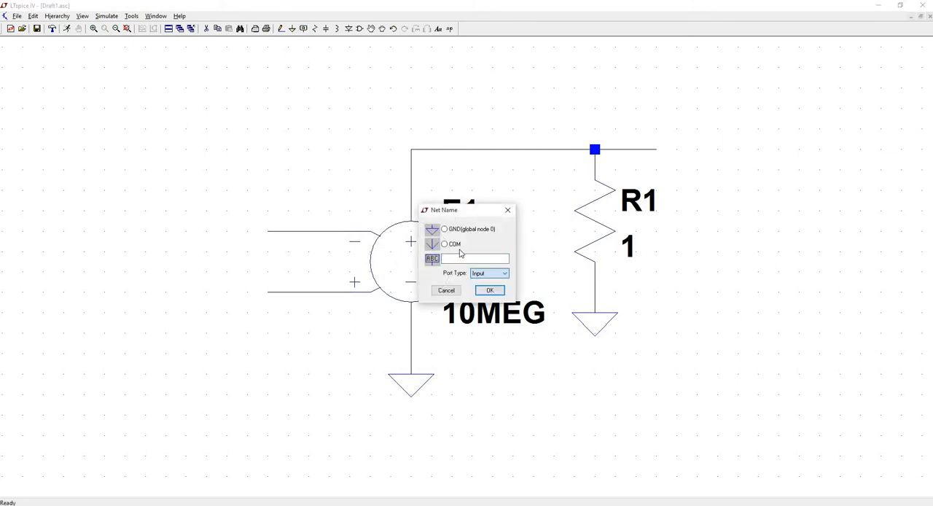
pyautogui.write('Vi')
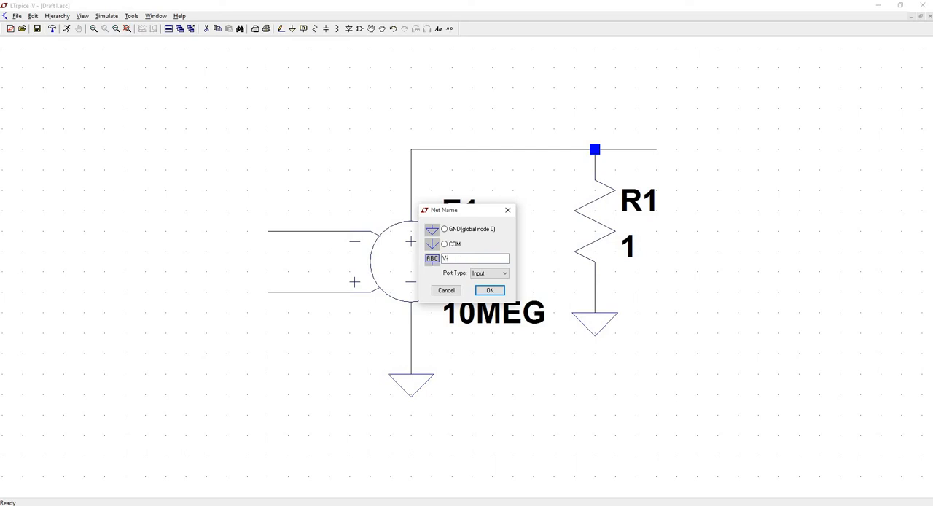
pyautogui.click(489, 290)
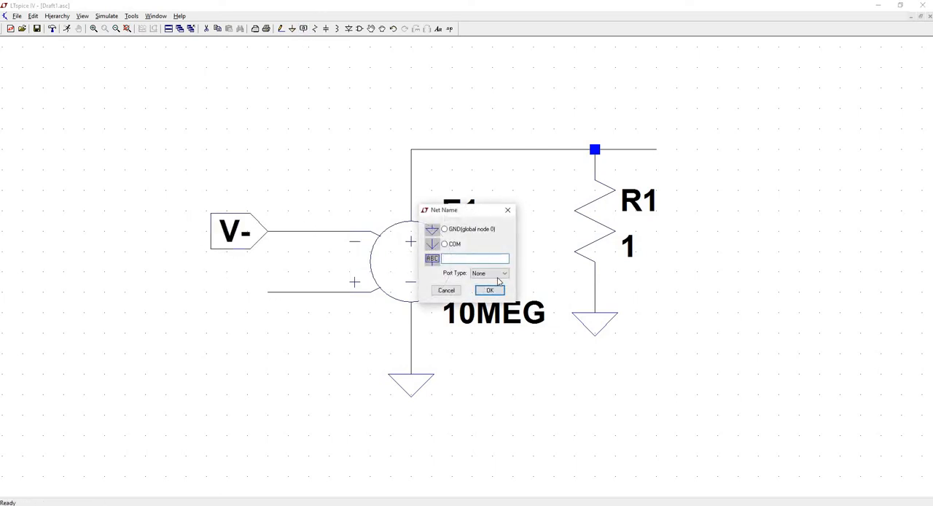
pyautogui.click(503, 272)
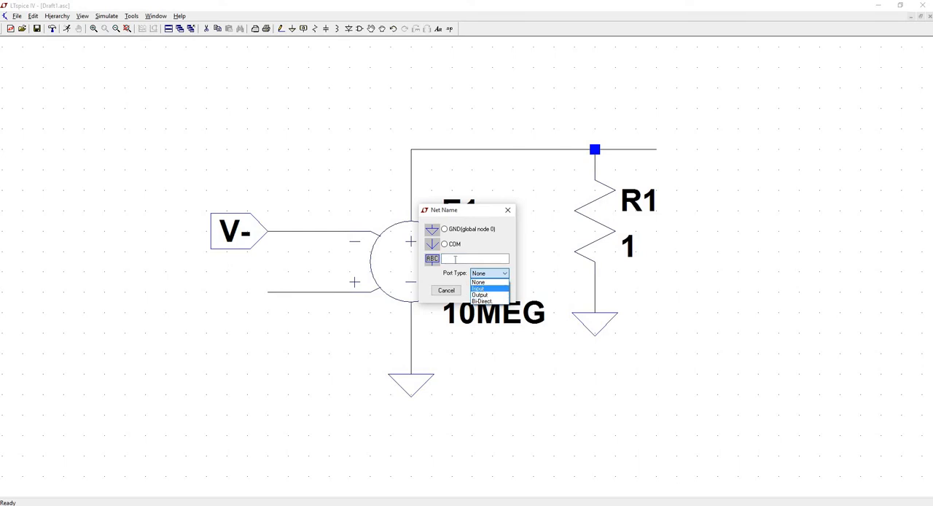
pyautogui.click(480, 289)
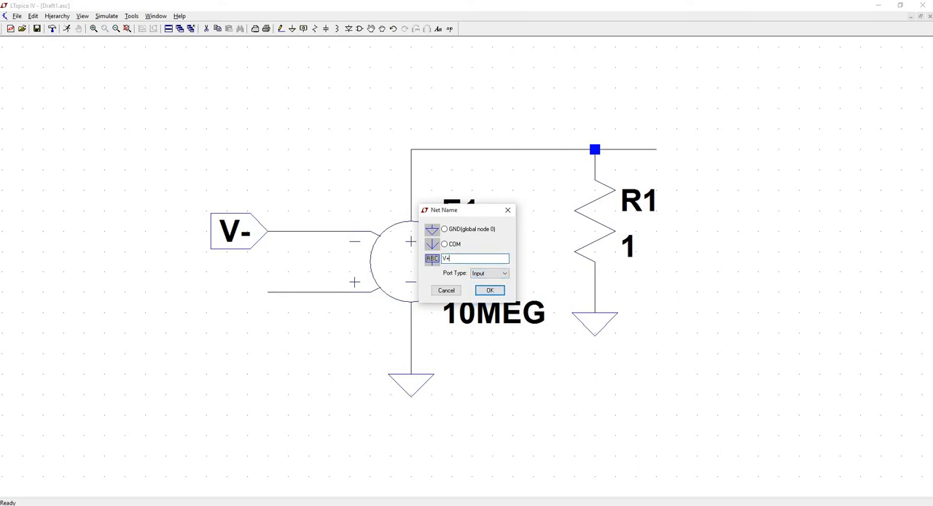
pyautogui.click(489, 290)
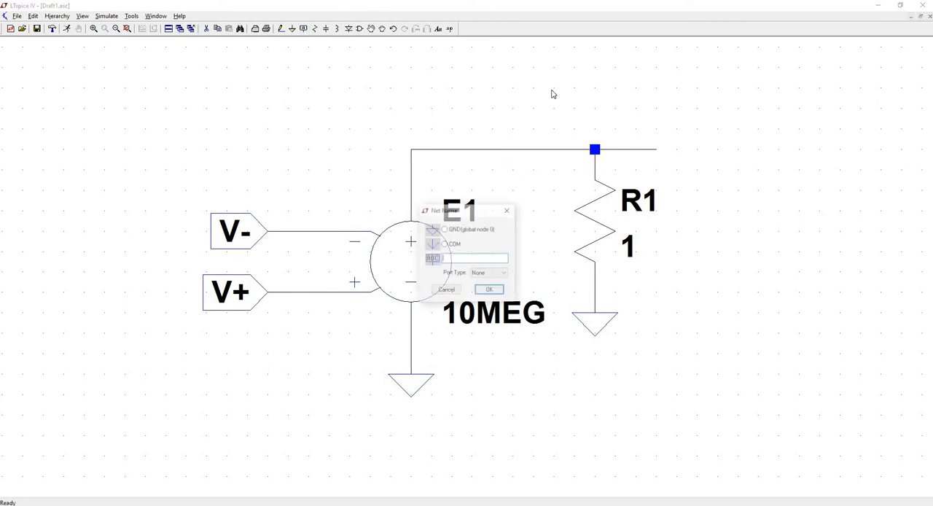
pyautogui.click(503, 273)
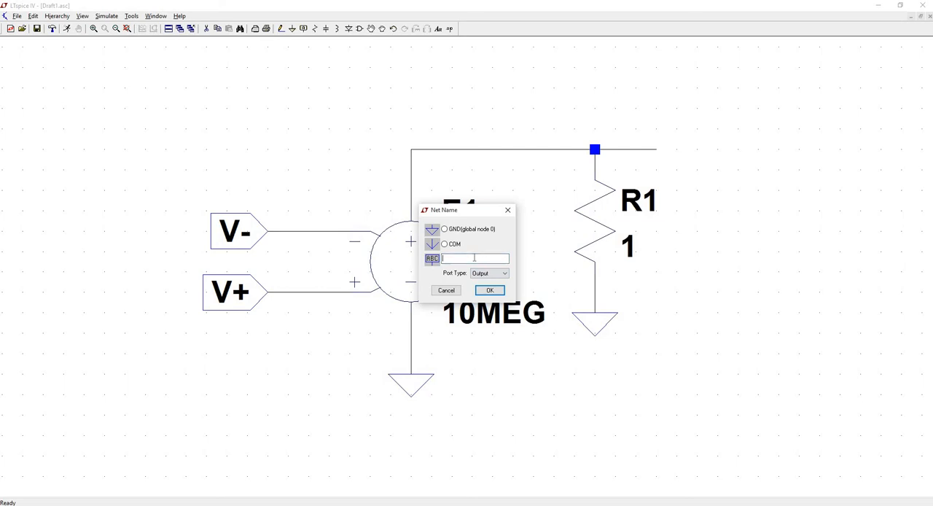
pyautogui.click(489, 290)
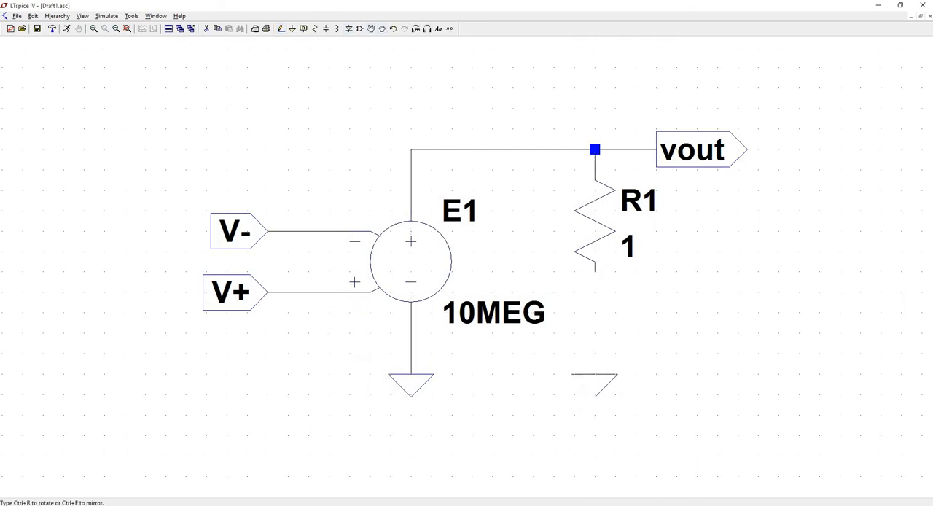
# Step: Drop the vout label onto the wire at the top of R1
pyautogui.click(595, 379)
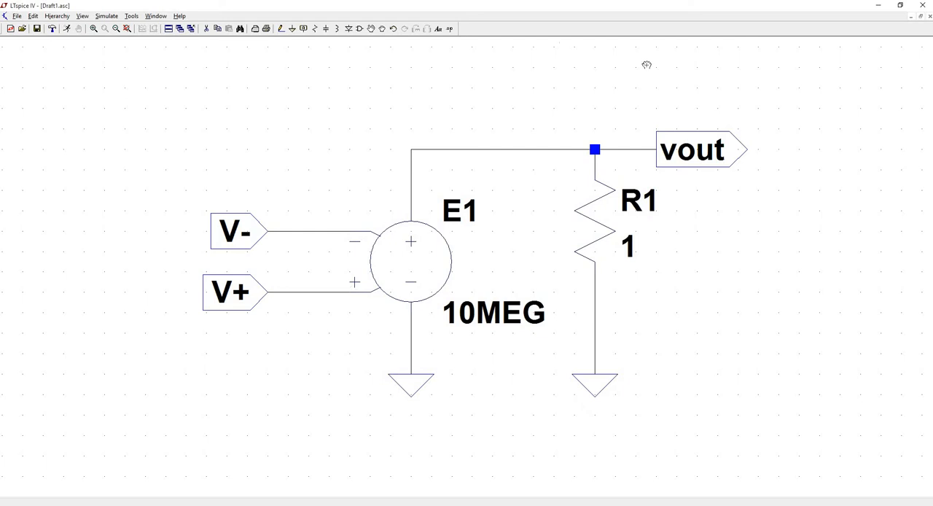
pyautogui.moveTo(662, 130)
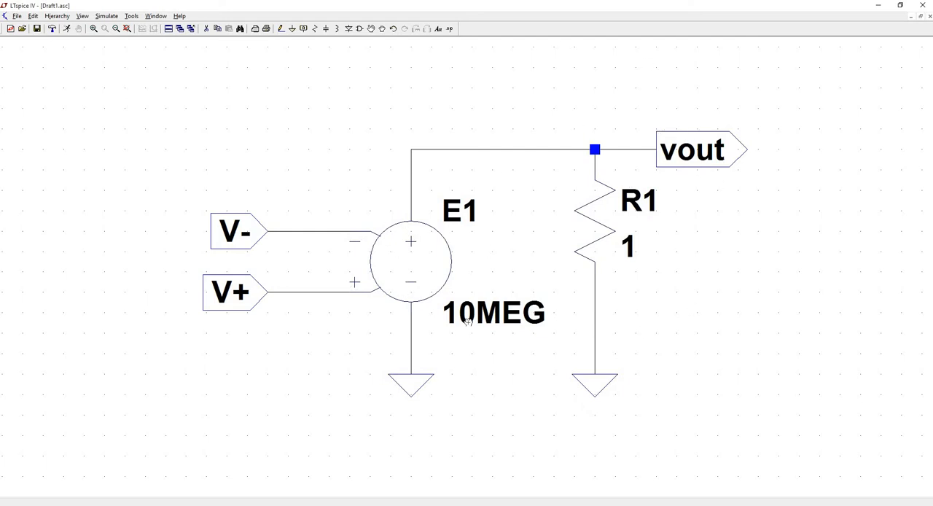
pyautogui.moveTo(423, 377)
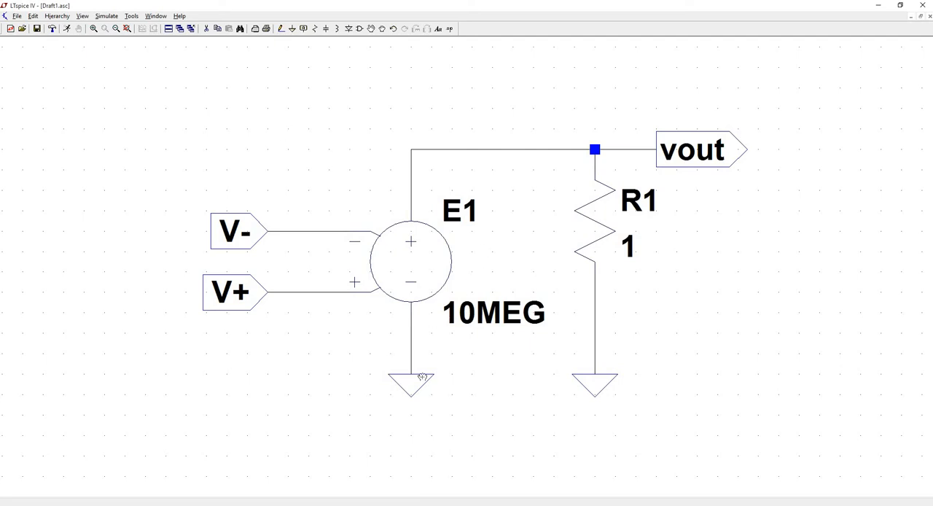
pyautogui.moveTo(35, 4)
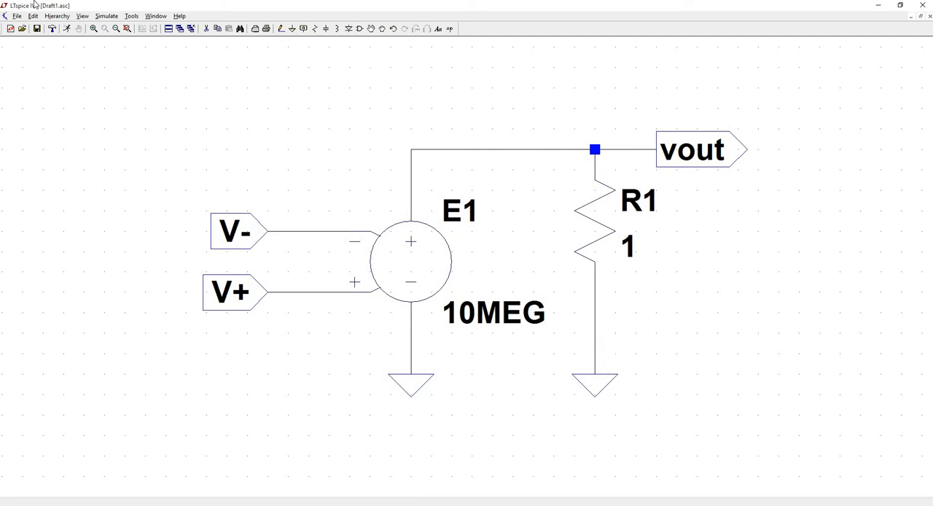
pyautogui.moveTo(16, 16)
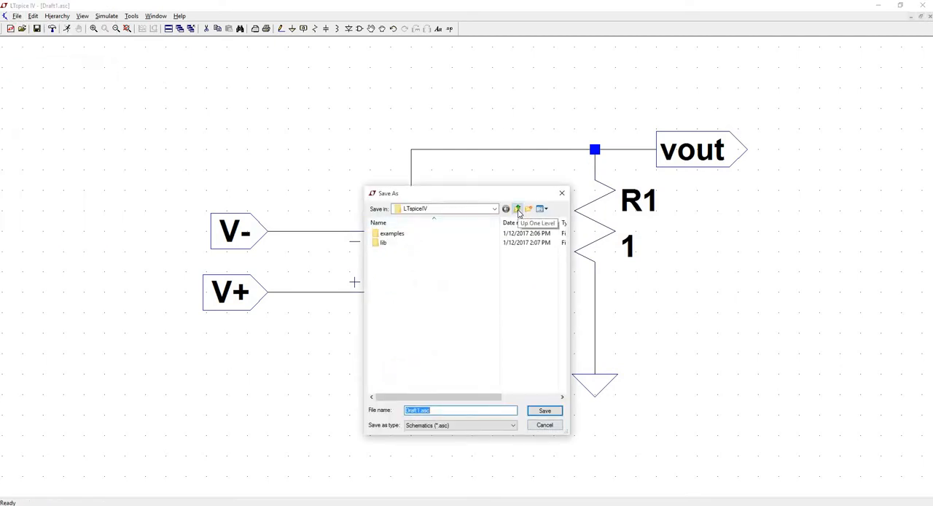
# Step: Go up three folders, open SIMS, and save the schematic as OP_AMP001
pyautogui.click(517, 209)
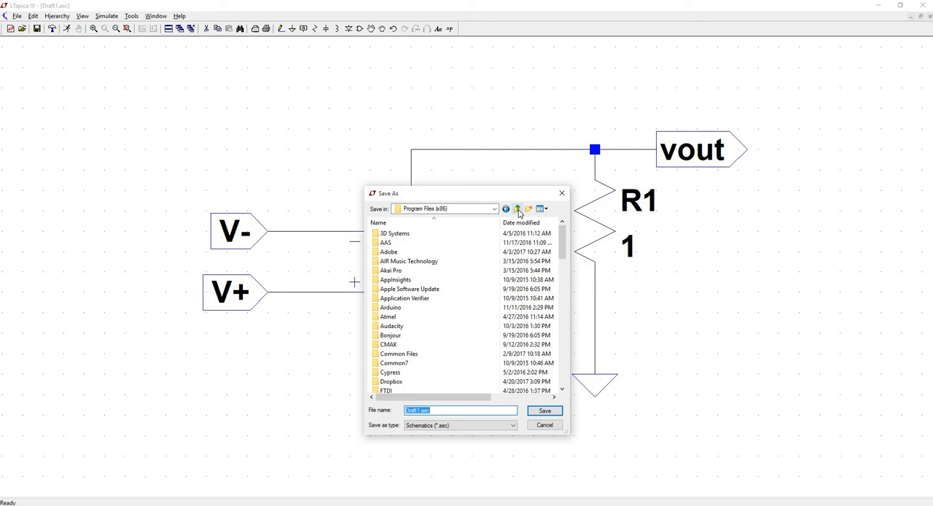
pyautogui.click(517, 208)
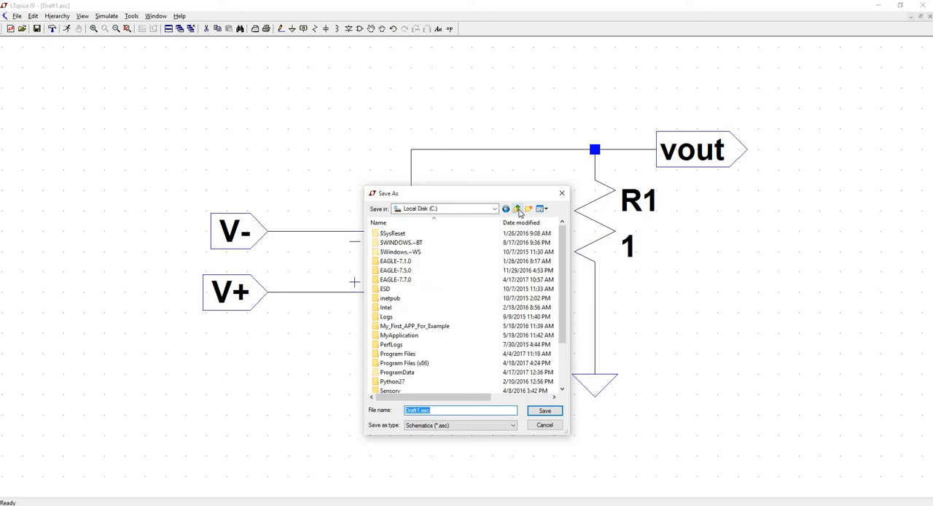
pyautogui.click(517, 209)
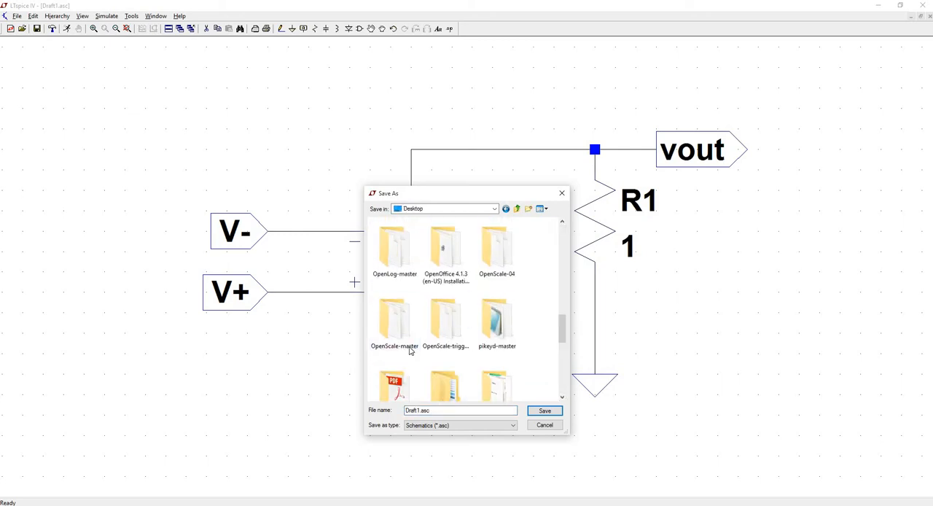
pyautogui.scroll(3)
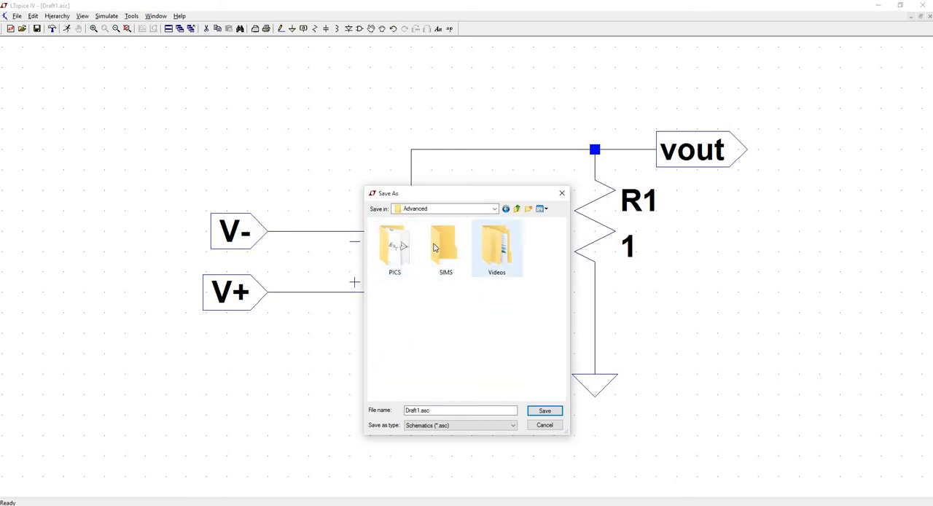
pyautogui.doubleClick(445, 246)
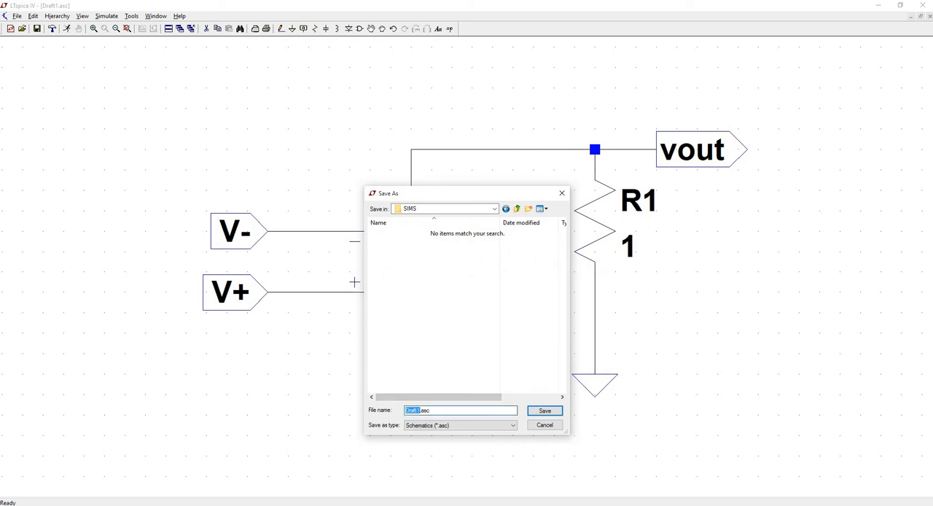
pyautogui.write('OP_AMP.asc')
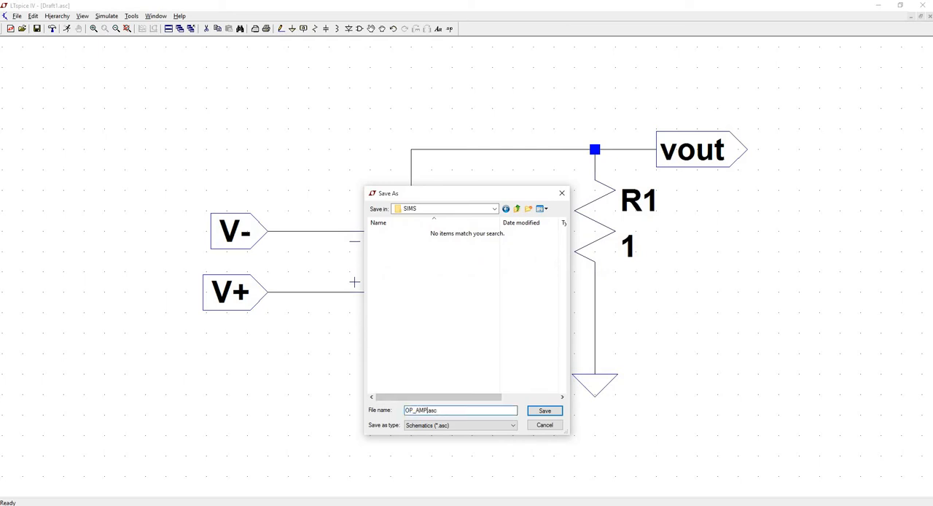
pyautogui.write('001')
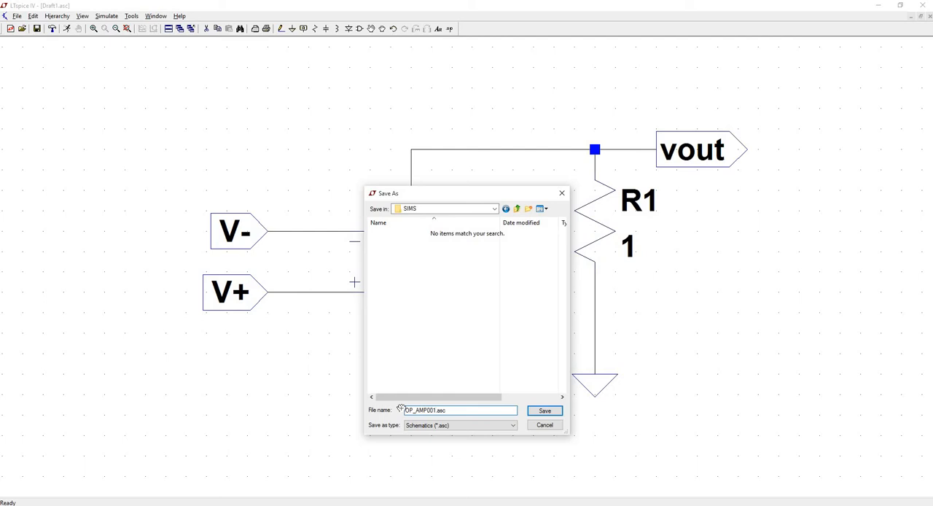
pyautogui.click(544, 410)
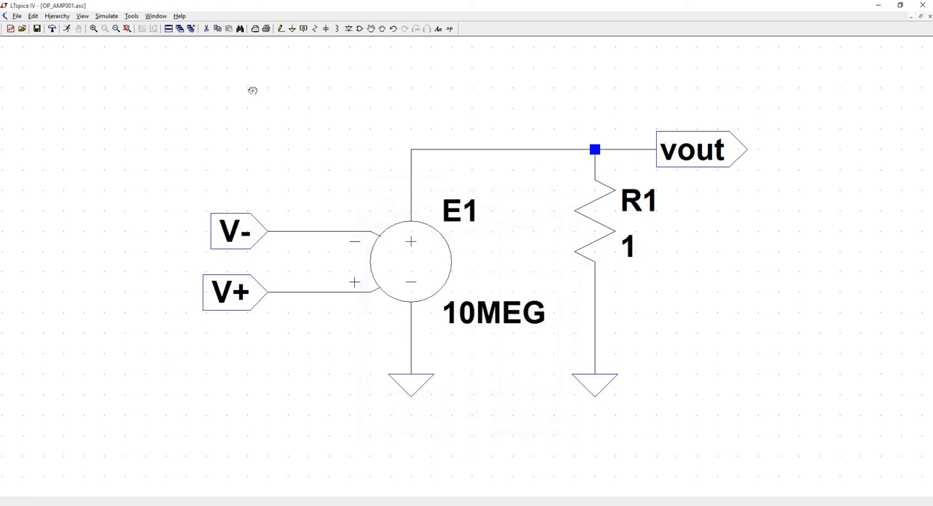
# Step: Use Hierarchy > Open this Sheet's Symbol and accept auto-generating OP_AMP001.asy
pyautogui.click(56, 15)
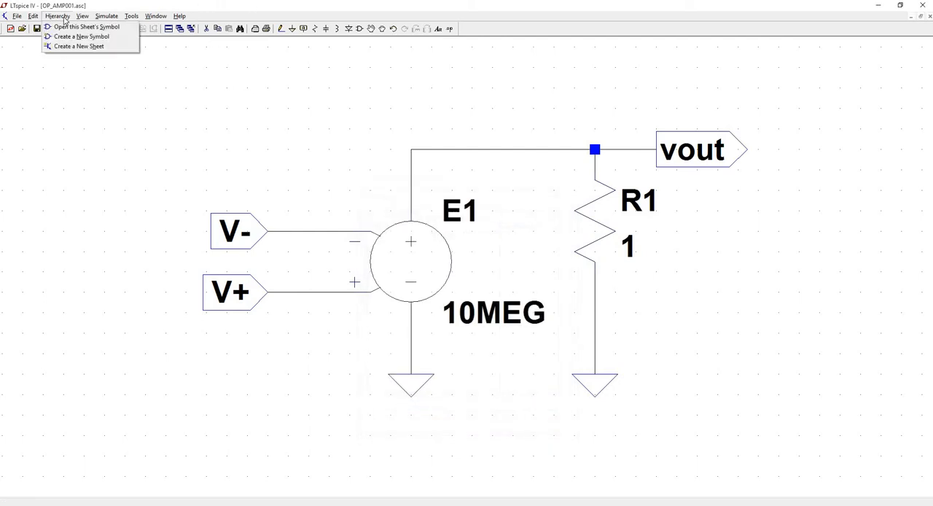
pyautogui.moveTo(80, 36)
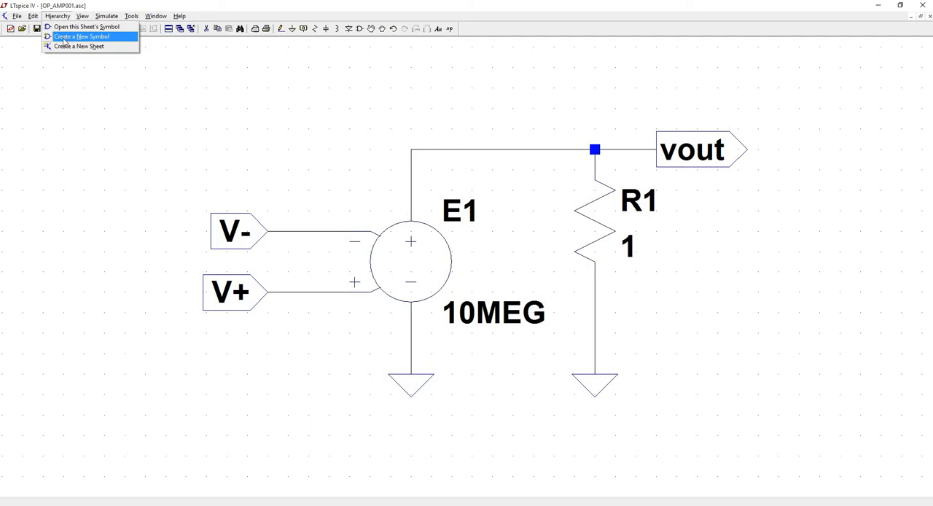
pyautogui.moveTo(82, 27)
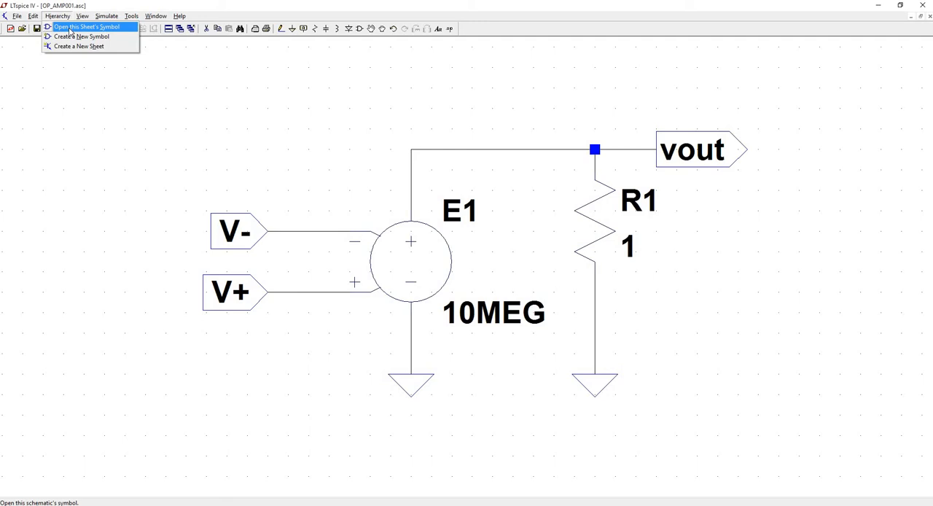
pyautogui.click(88, 27)
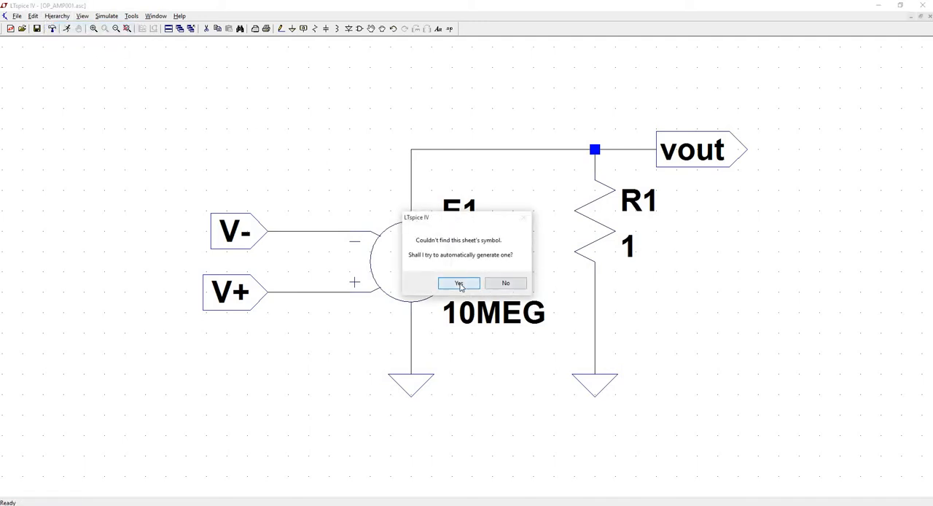
pyautogui.click(459, 283)
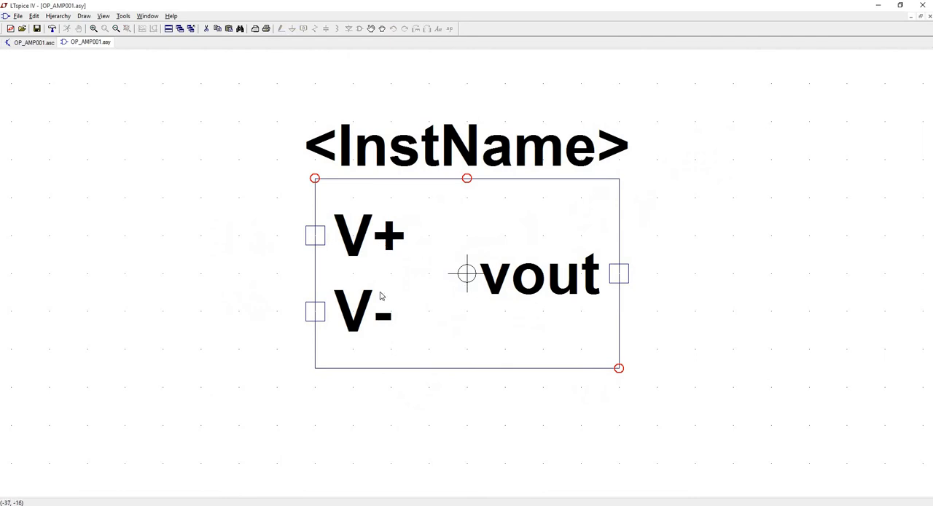
pyautogui.moveTo(358, 244)
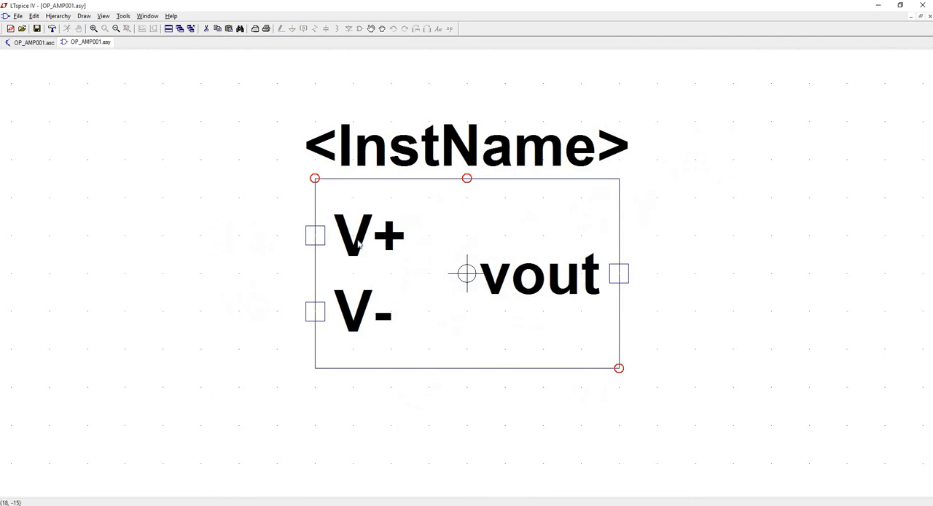
pyautogui.moveTo(524, 435)
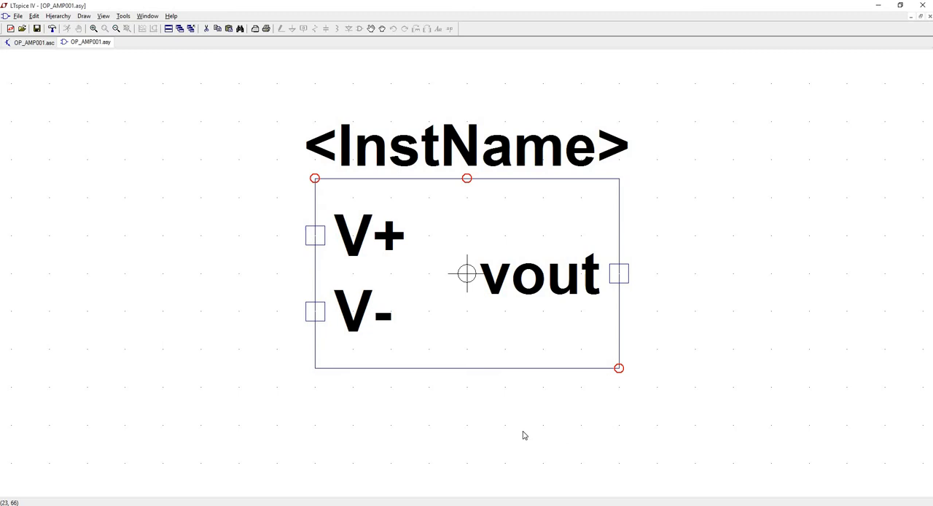
pyautogui.moveTo(597, 344)
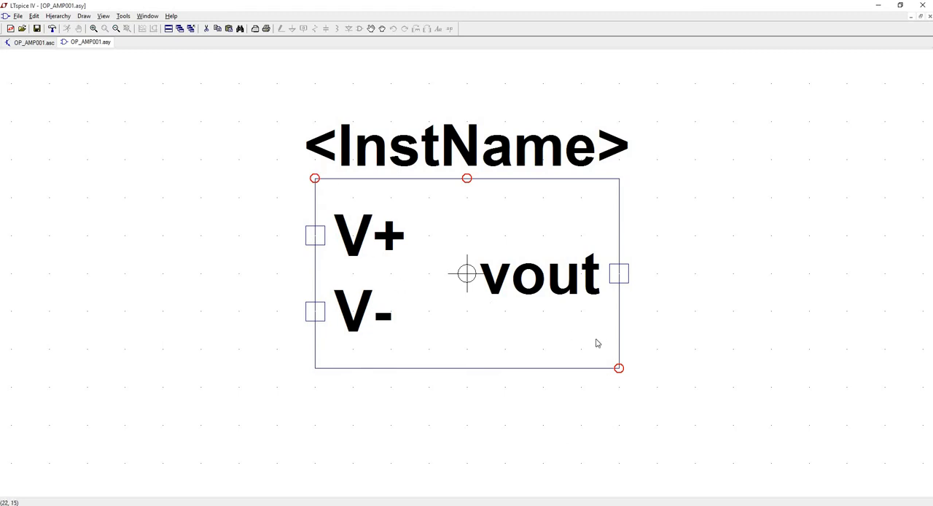
pyautogui.moveTo(420, 180)
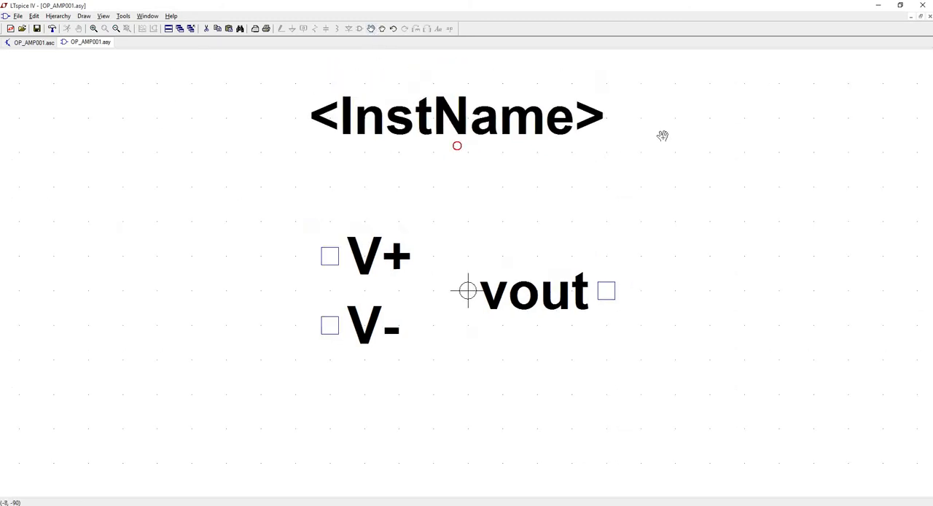
pyautogui.moveTo(266, 98)
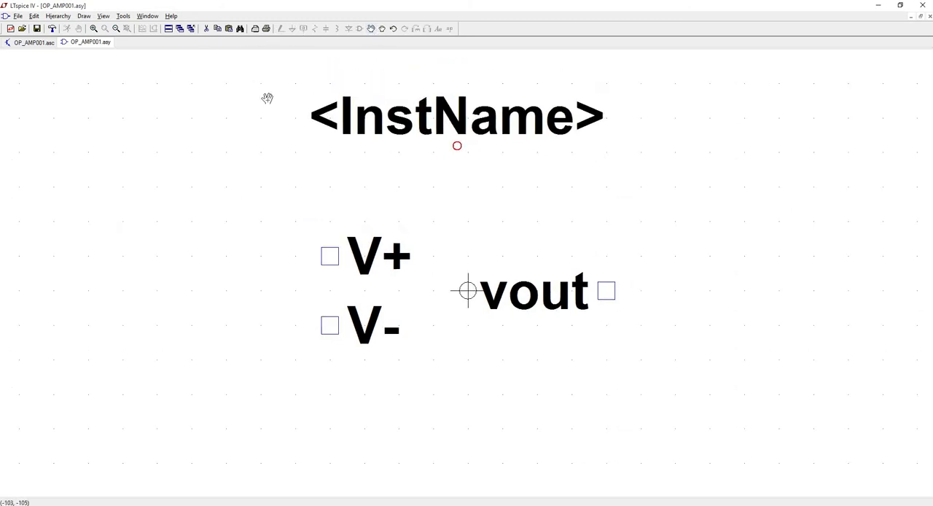
# Step: Start drawing the triangular op-amp outline with Draw > Line
pyautogui.click(84, 16)
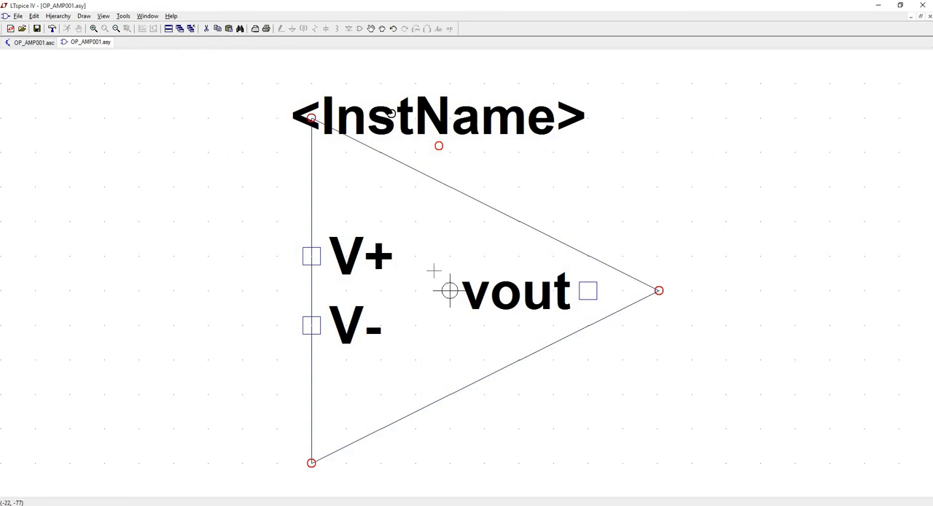
pyautogui.moveTo(282, 71)
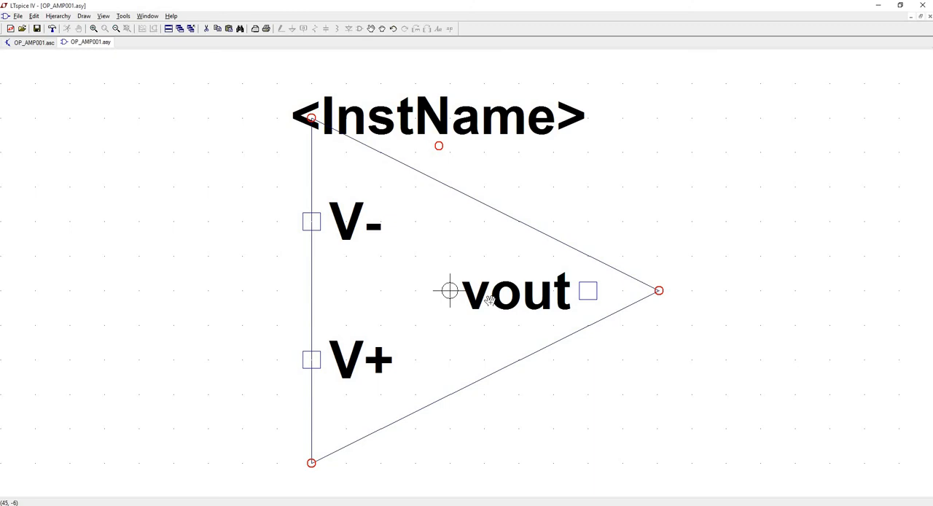
pyautogui.moveTo(619, 291)
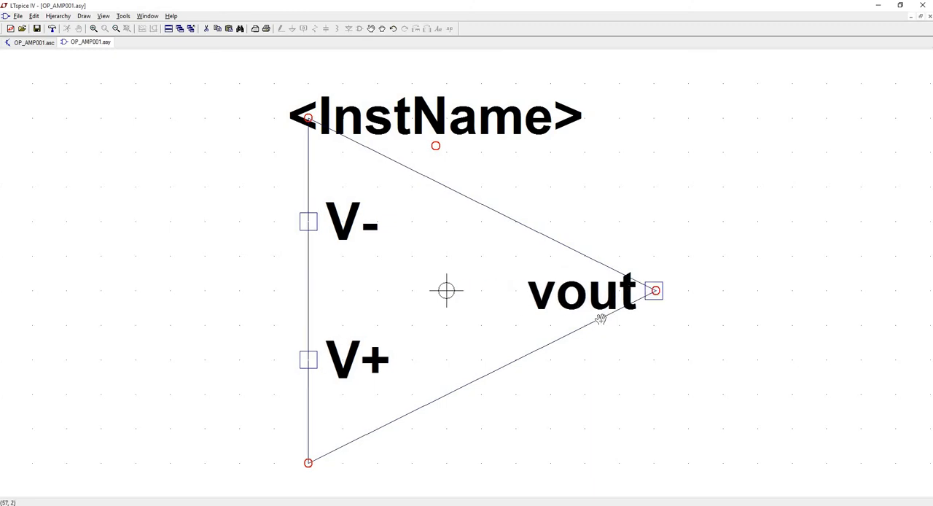
pyautogui.moveTo(607, 281)
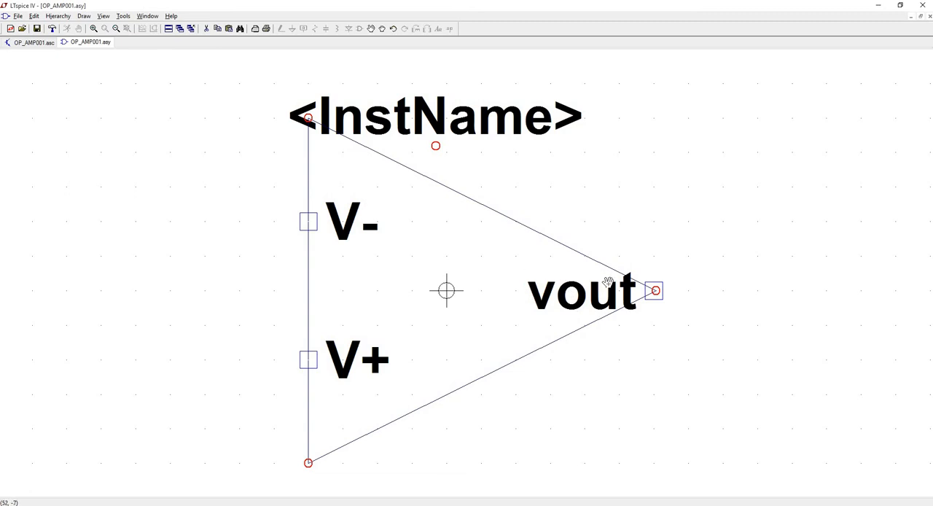
pyautogui.moveTo(616, 299)
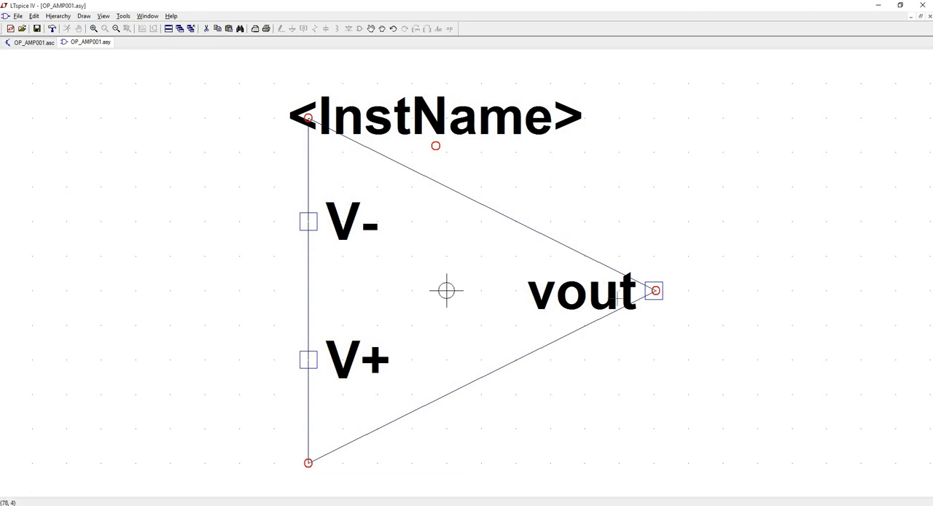
# Step: Change the vout pin's label justification so the label sits beyond the output tip
pyautogui.doubleClick(653, 290)
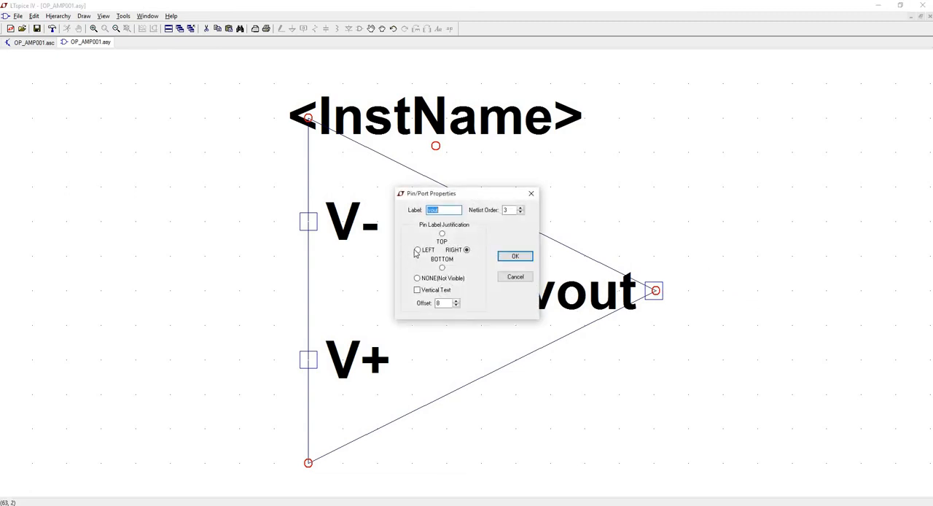
pyautogui.click(514, 256)
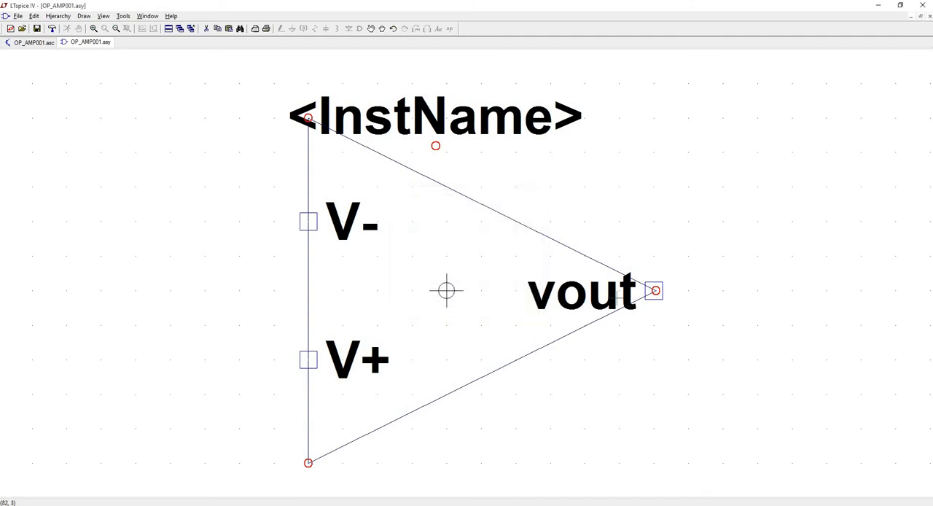
pyautogui.doubleClick(654, 290)
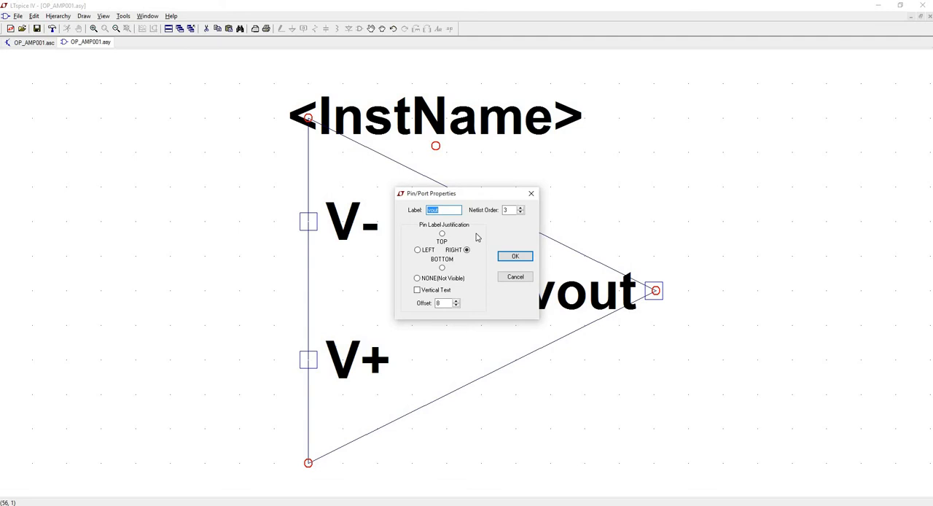
pyautogui.moveTo(452, 231)
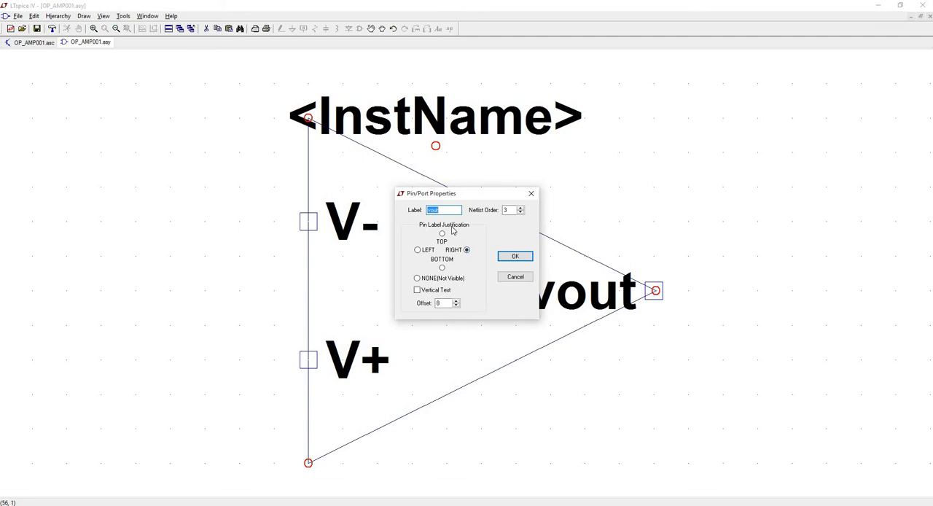
pyautogui.click(417, 249)
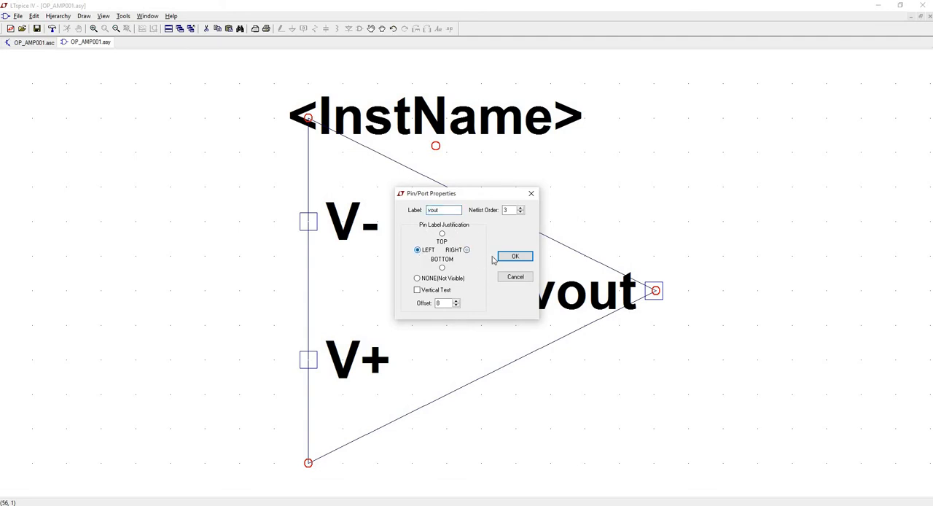
pyautogui.click(514, 256)
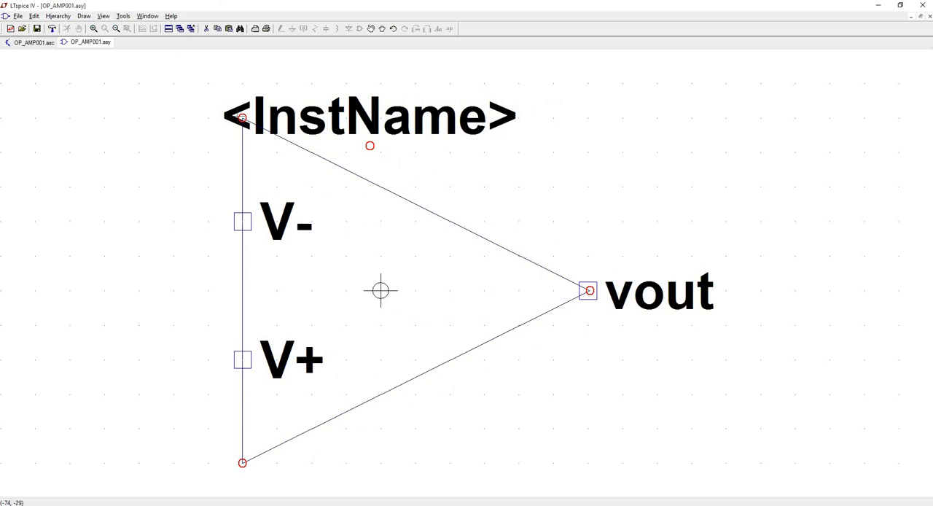
pyautogui.moveTo(371, 100)
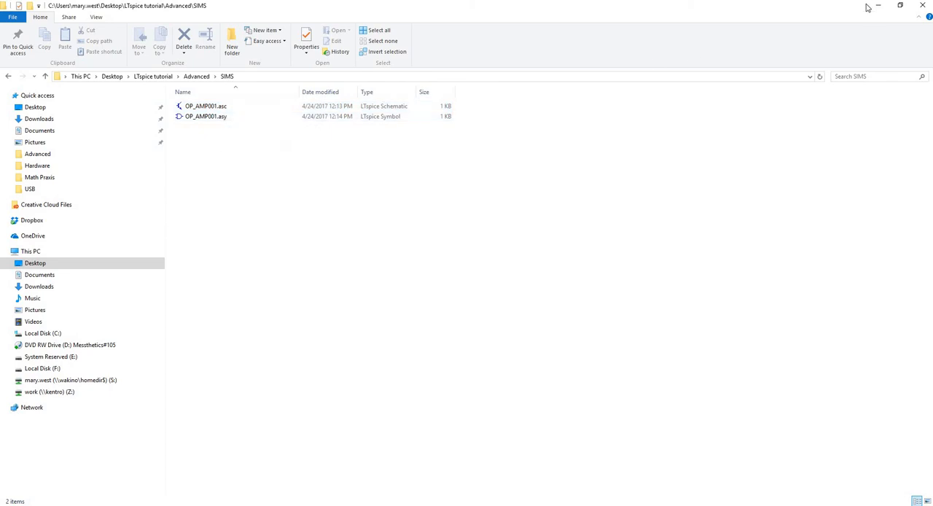
# Step: Return from the SIMS folder in File Explorer to the OP_AMP001 symbol in LTspice
pyautogui.doubleClick(206, 116)
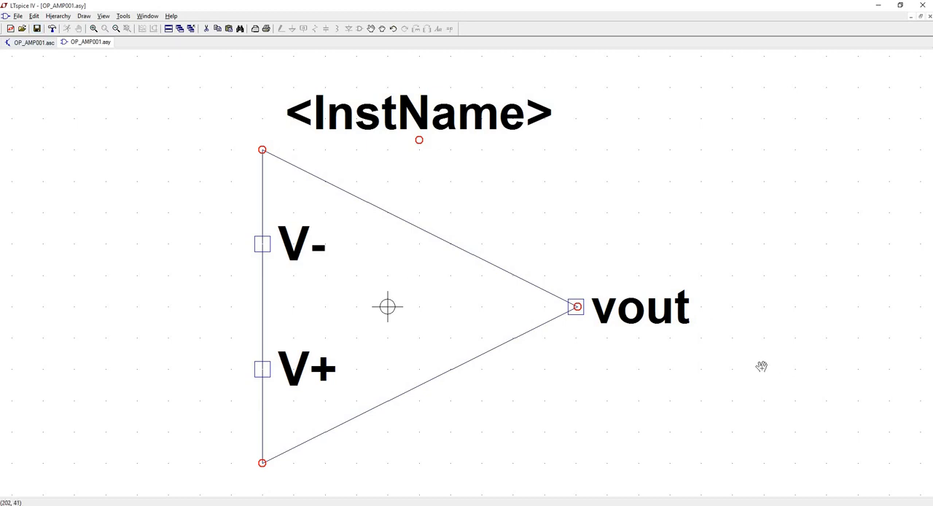
pyautogui.moveTo(928, 19)
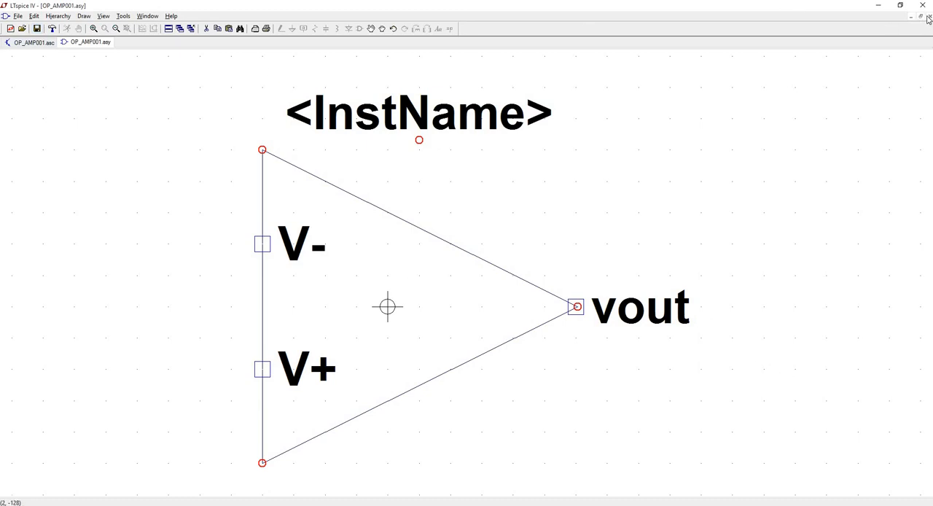
pyautogui.moveTo(465, 289)
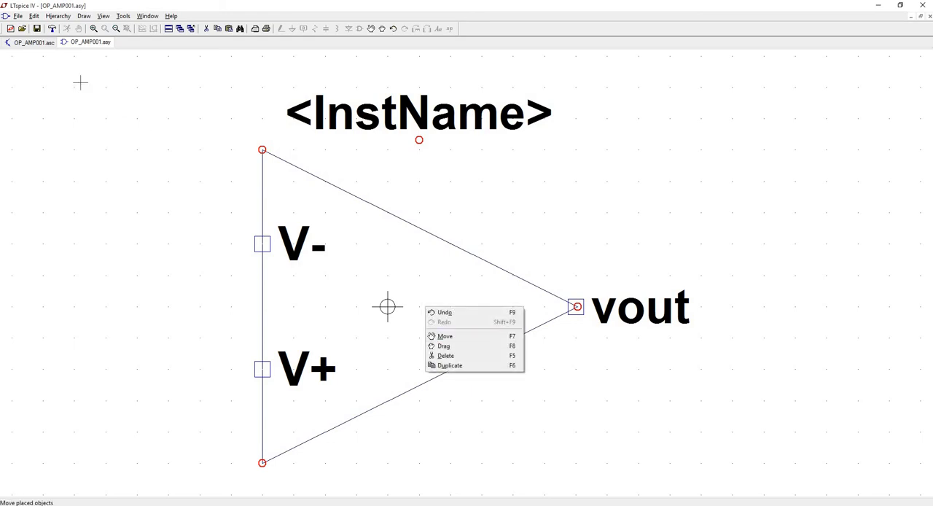
# Step: Switch between the OP_AMP001.asc and .asy tabs, then close both documents
pyautogui.click(32, 42)
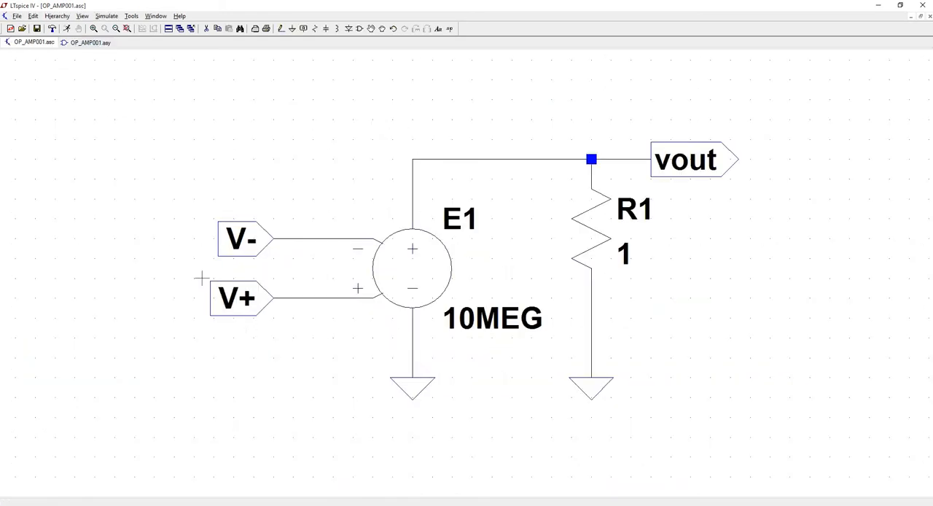
pyautogui.click(89, 42)
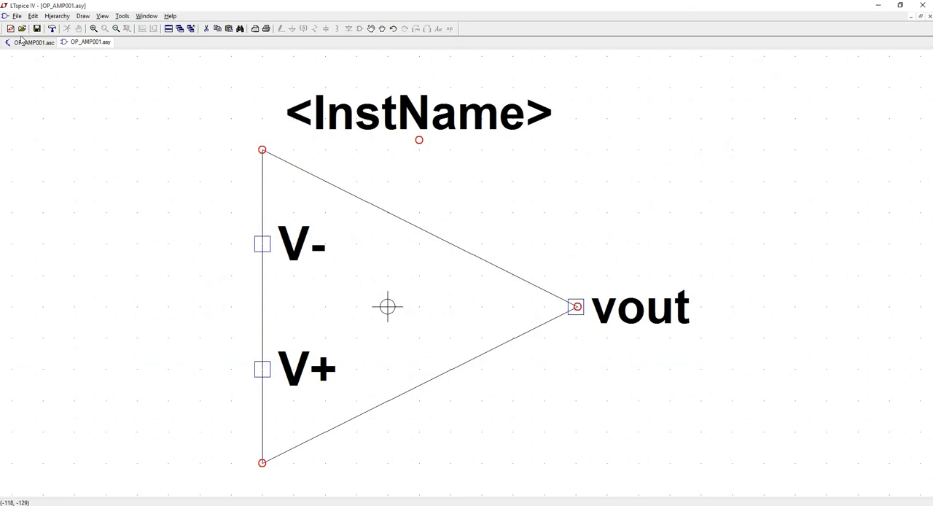
pyautogui.click(32, 42)
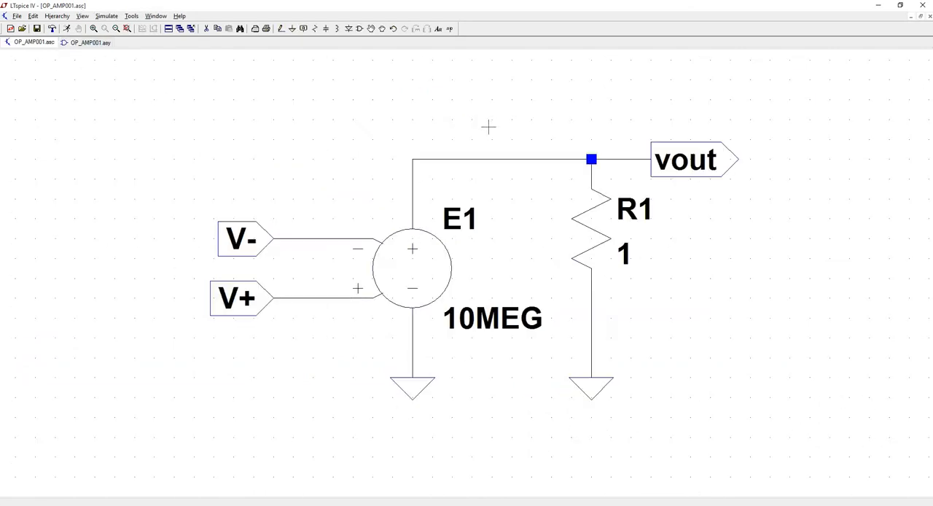
pyautogui.moveTo(47, 113)
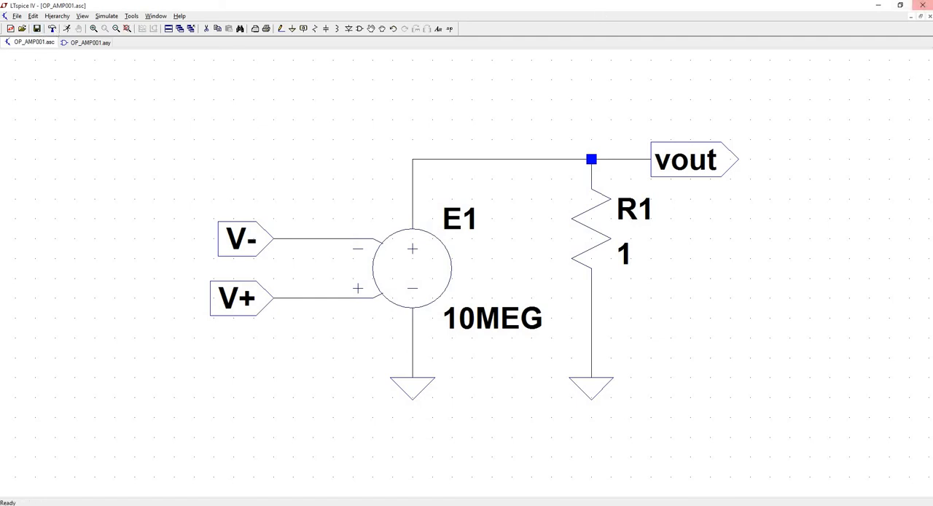
pyautogui.click(88, 41)
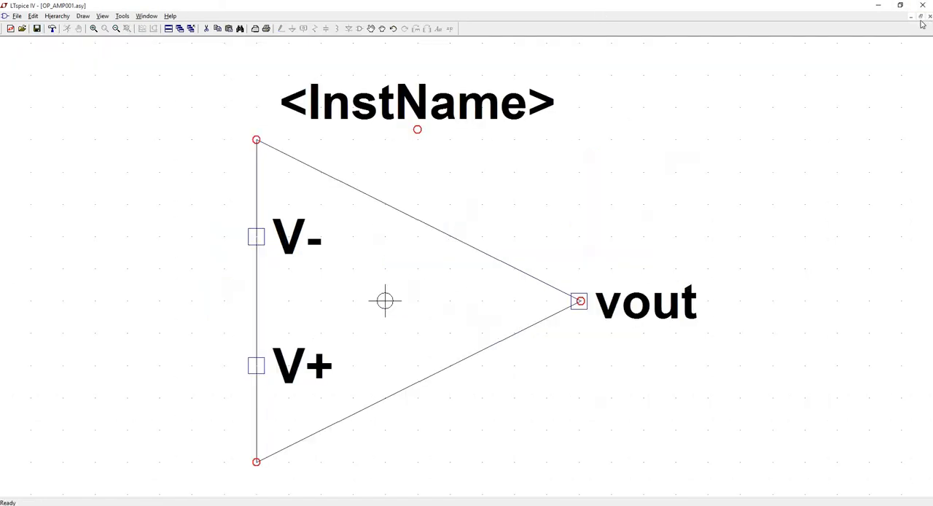
pyautogui.click(7, 16)
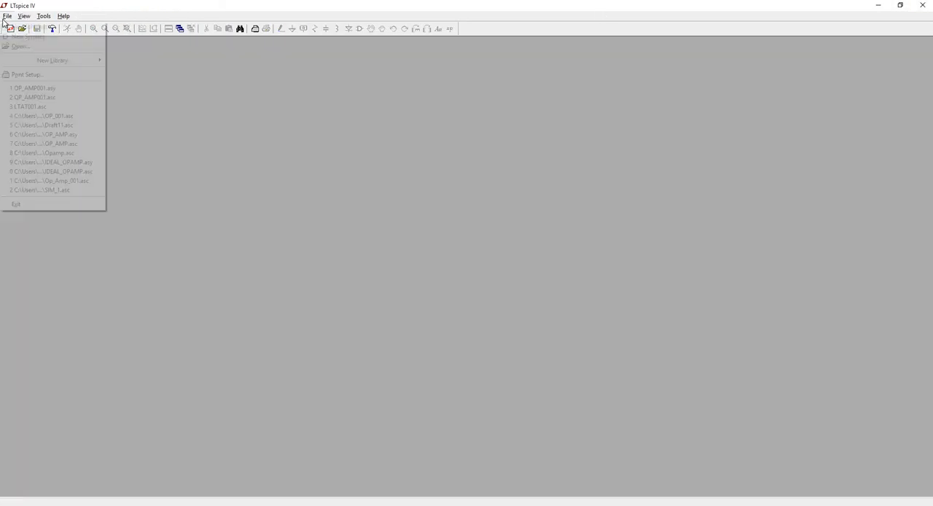
# Step: Create a new schematic and place the OP_AMP001 op-amp from the SIMS folder as X1
pyautogui.click(18, 38)
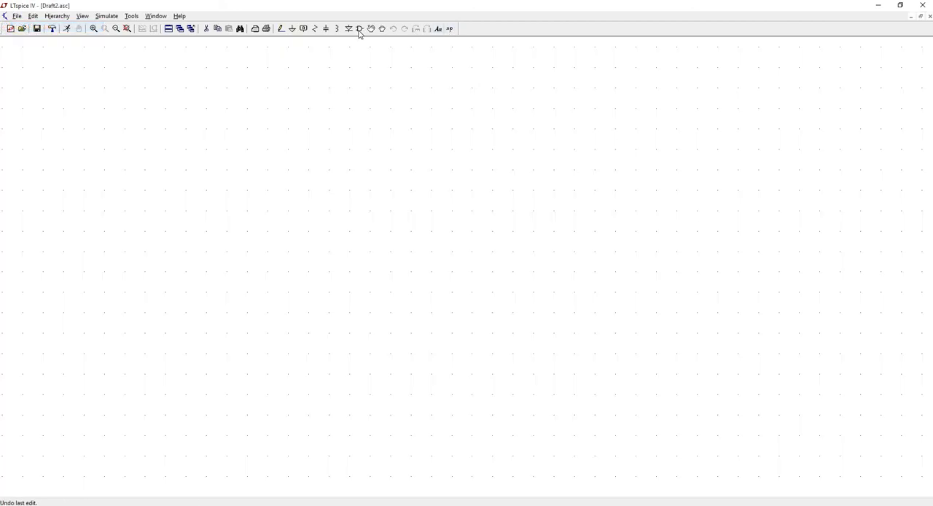
pyautogui.click(359, 29)
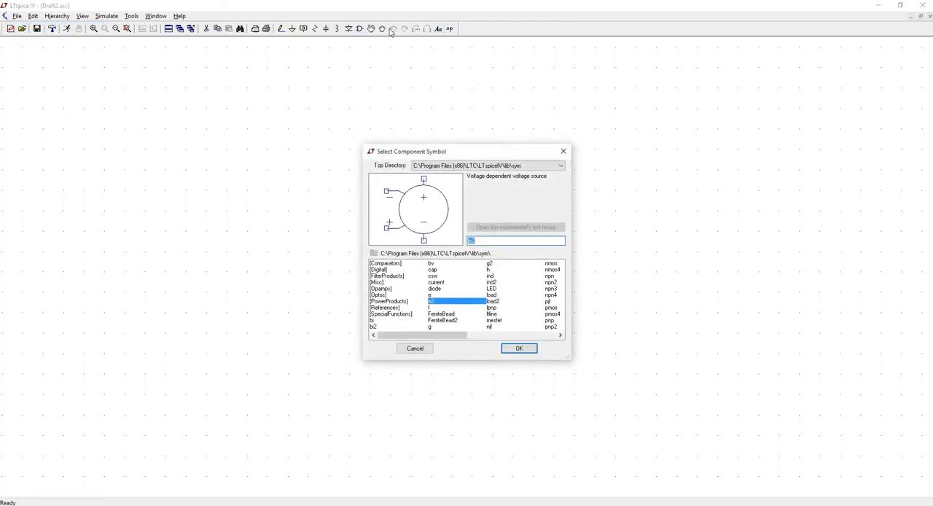
pyautogui.moveTo(371, 168)
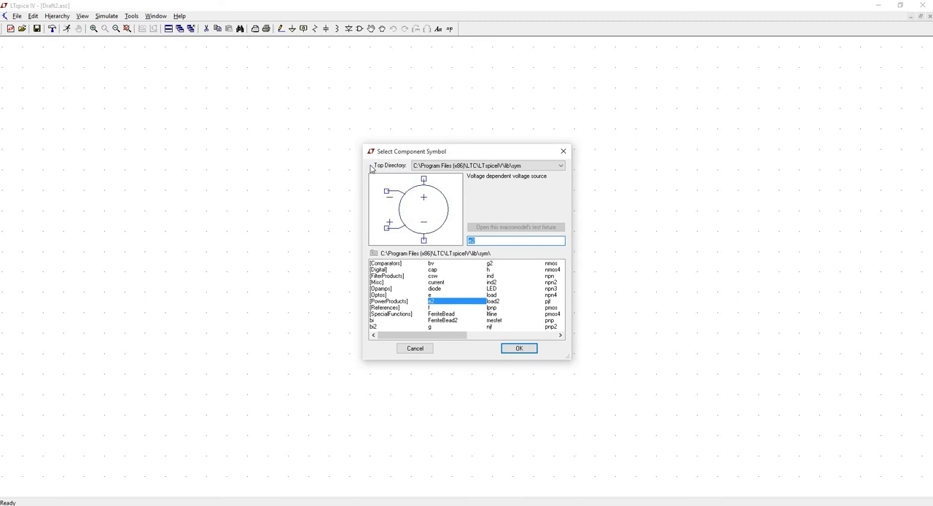
pyautogui.click(559, 166)
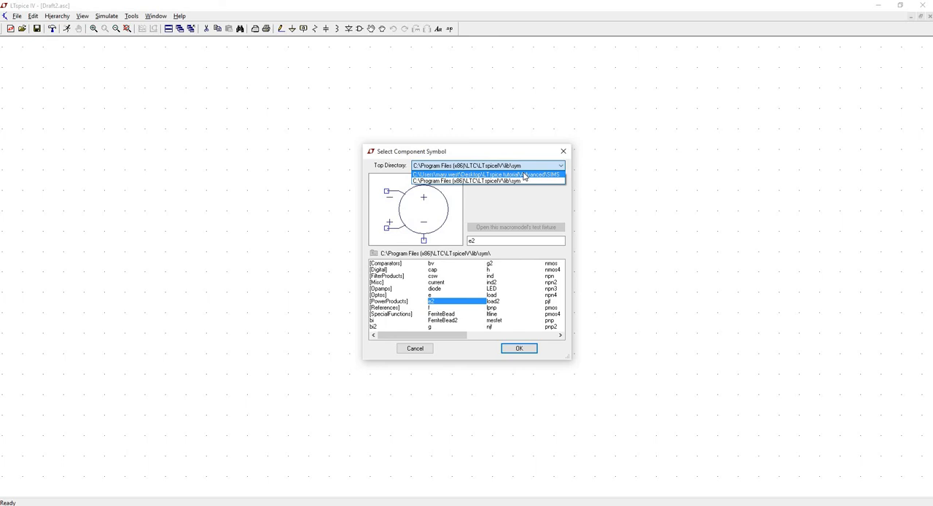
pyautogui.click(477, 175)
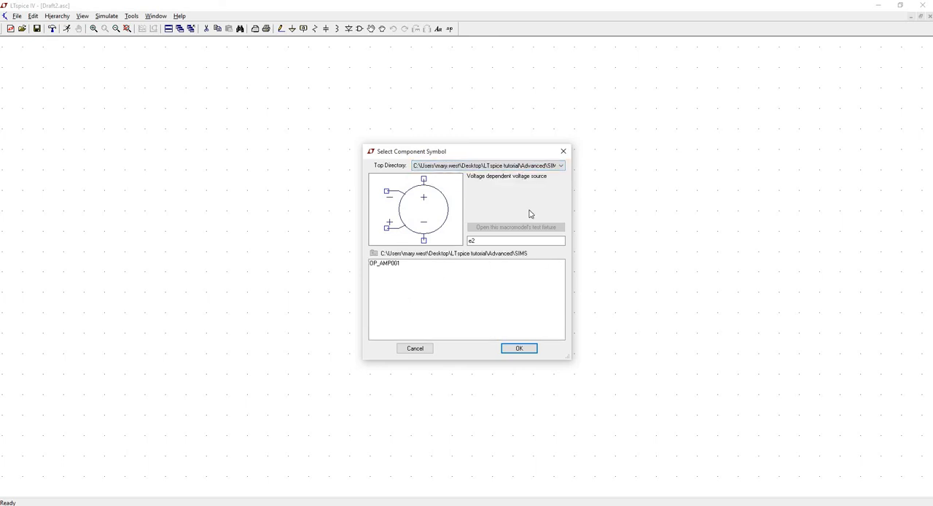
pyautogui.click(397, 263)
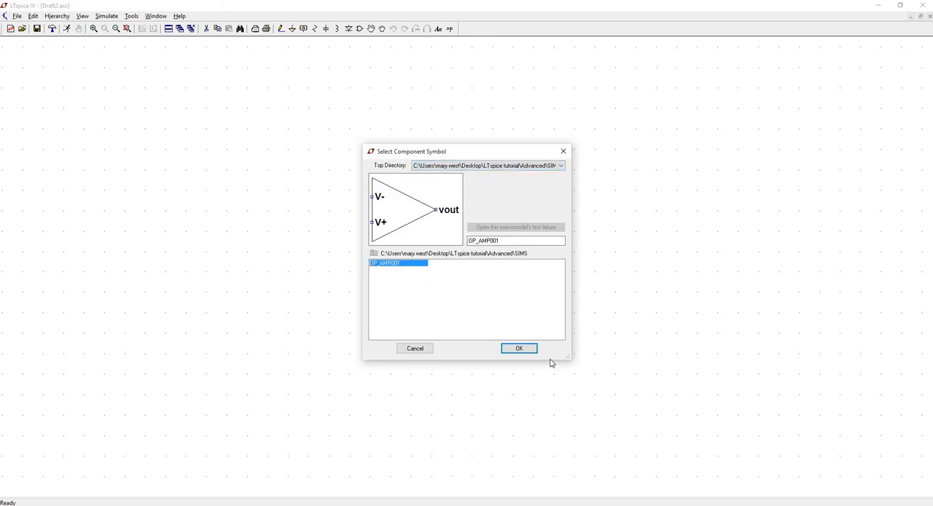
pyautogui.click(518, 347)
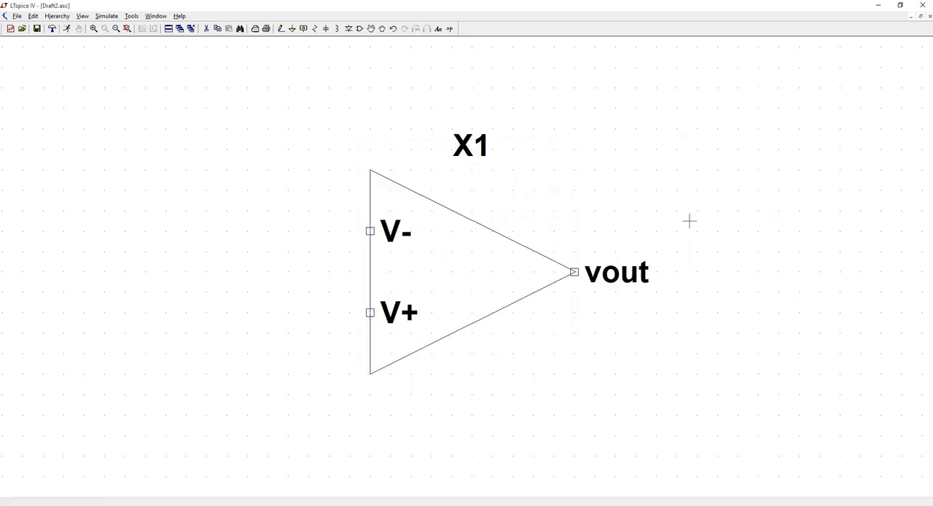
pyautogui.moveTo(412, 5)
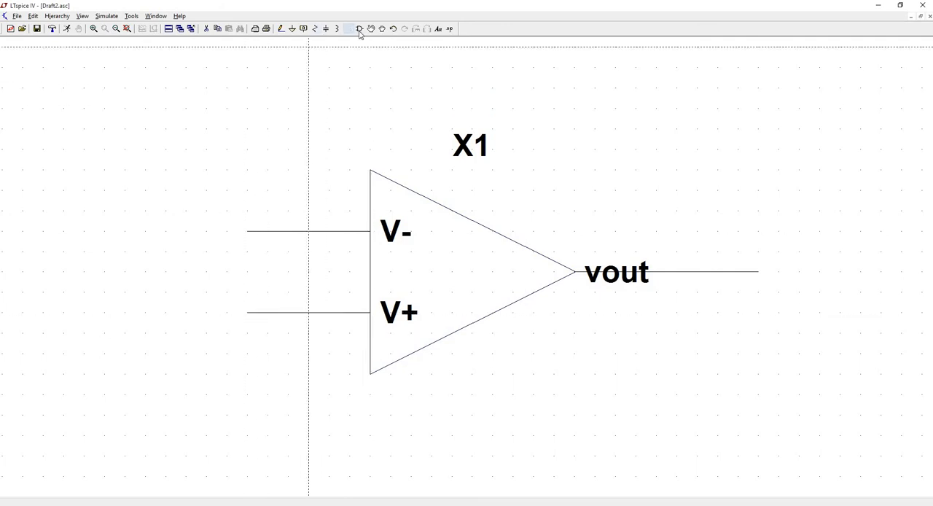
# Step: Place a built-in-library voltage source with a 1 V DC value and a ground beside it
pyautogui.click(349, 28)
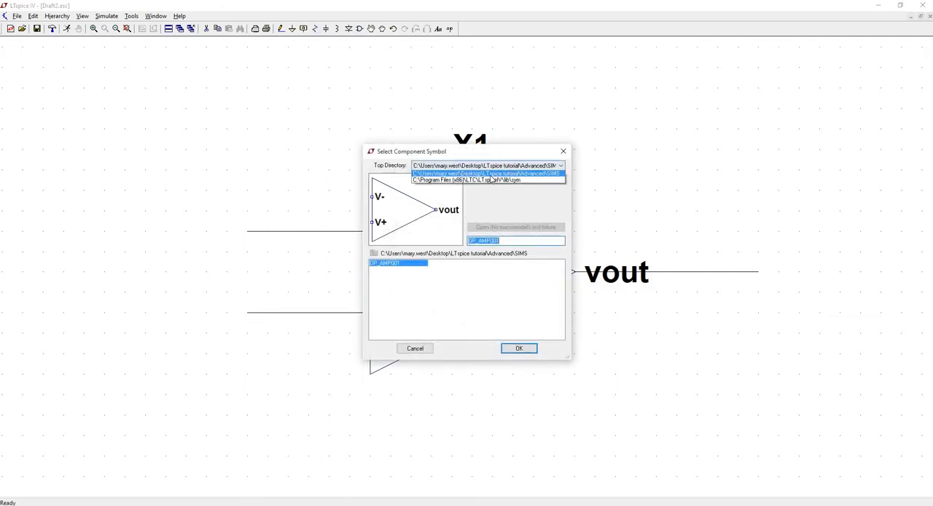
pyautogui.click(488, 180)
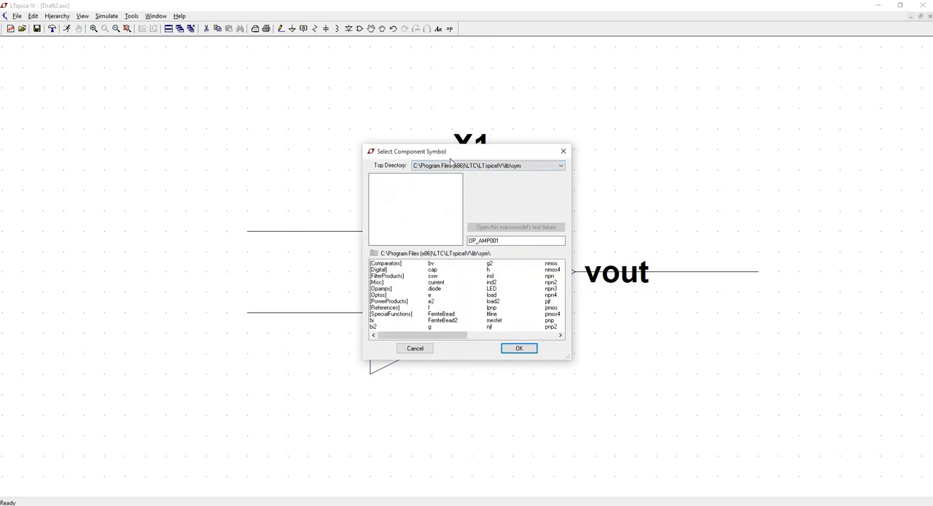
pyautogui.hscroll(3)
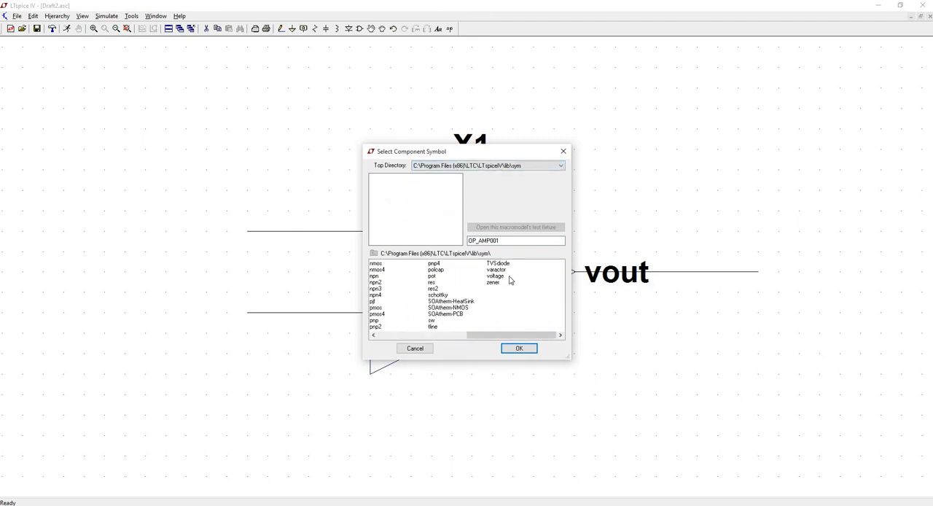
pyautogui.click(518, 348)
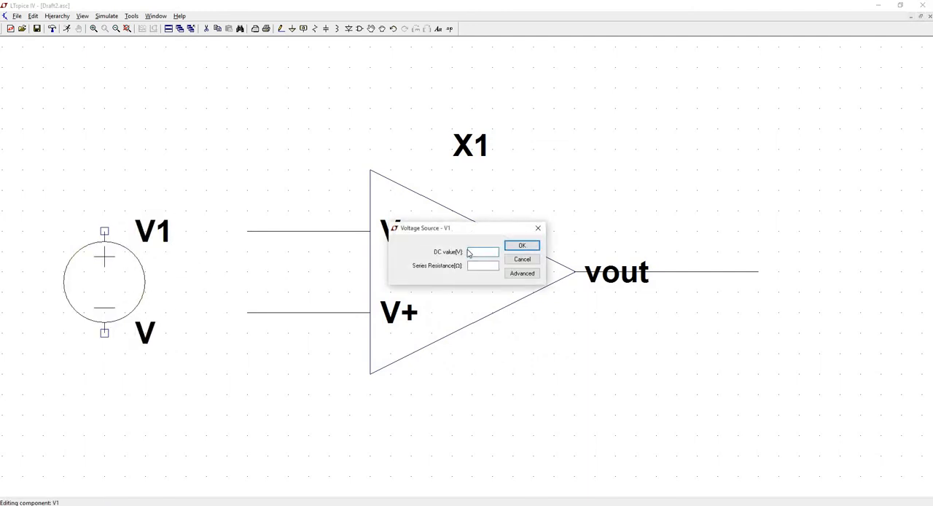
pyautogui.click(522, 245)
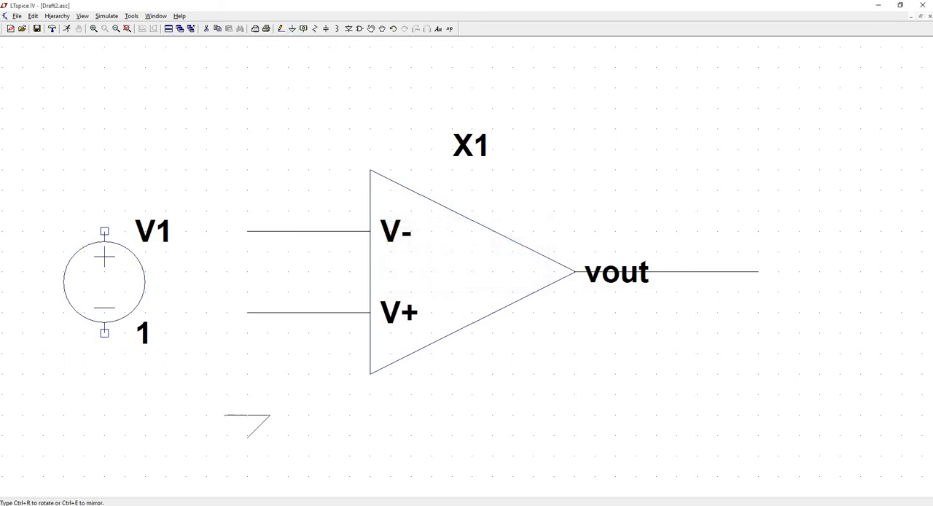
pyautogui.click(105, 394)
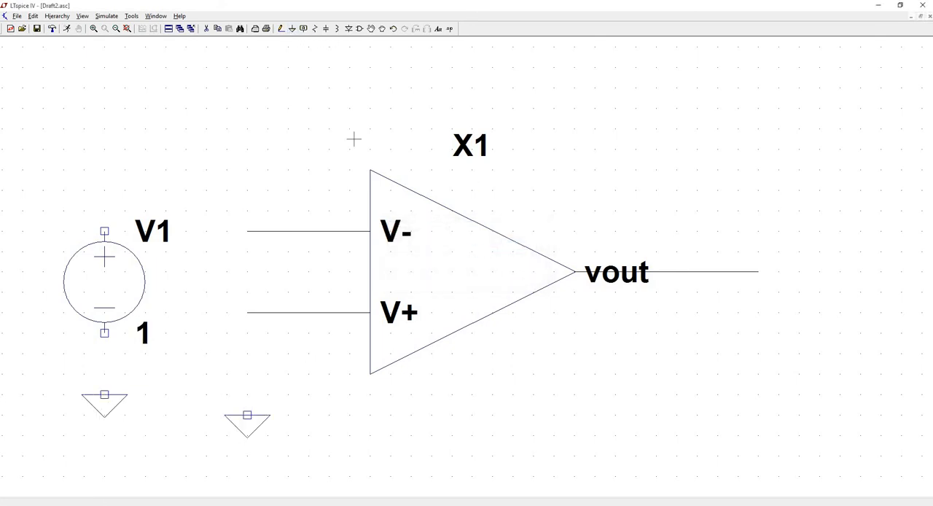
# Step: Ground the V+ input wire and attach a vout net label to the output wire's end
pyautogui.click(291, 29)
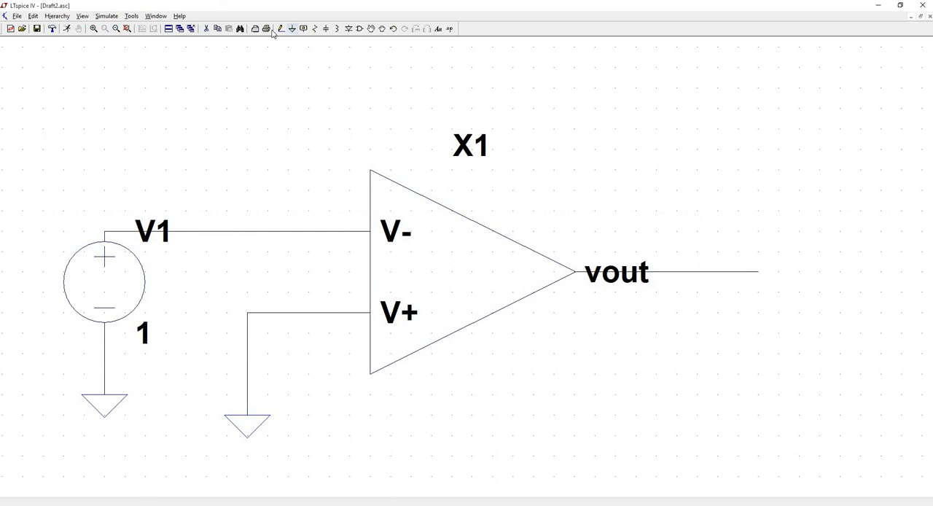
pyautogui.click(265, 28)
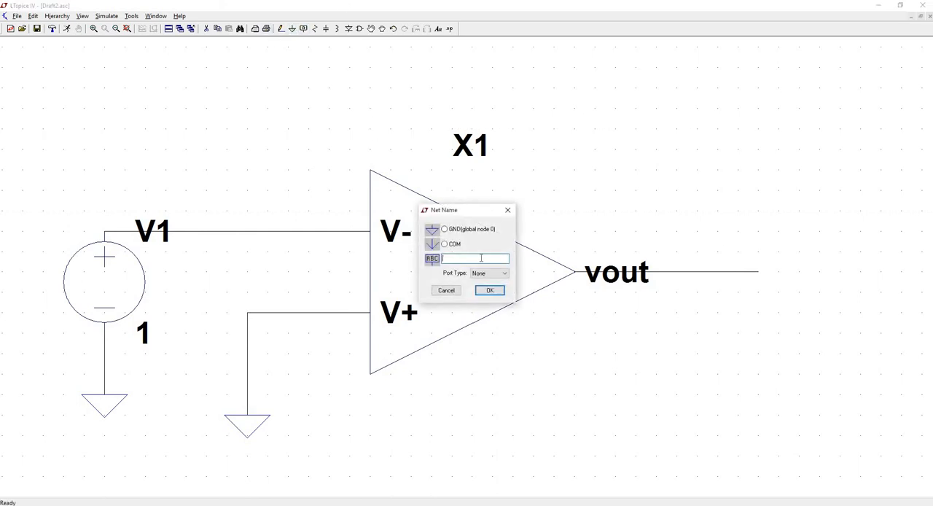
pyautogui.write('v')
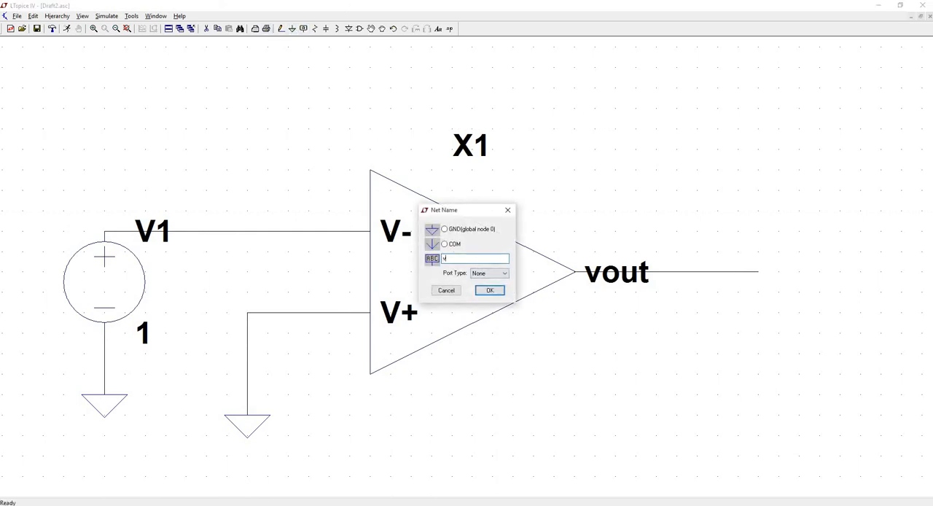
pyautogui.click(490, 291)
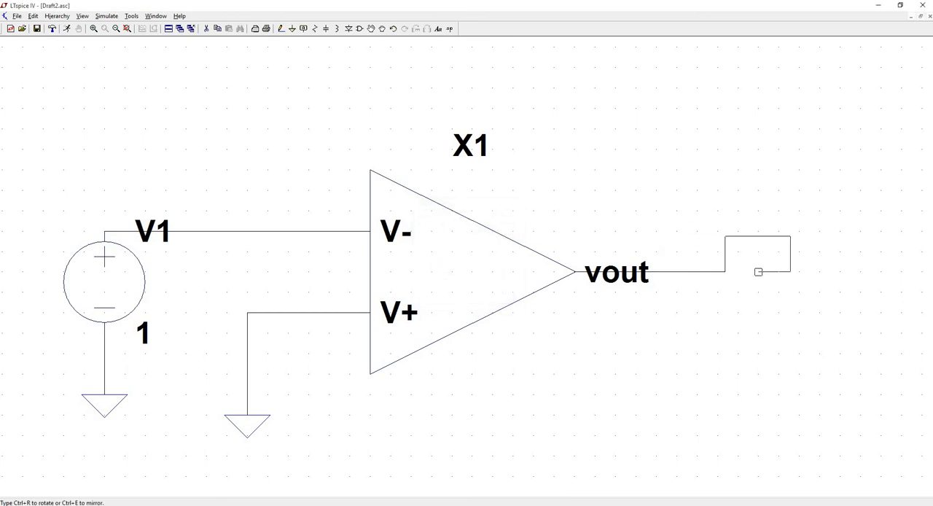
pyautogui.click(758, 272)
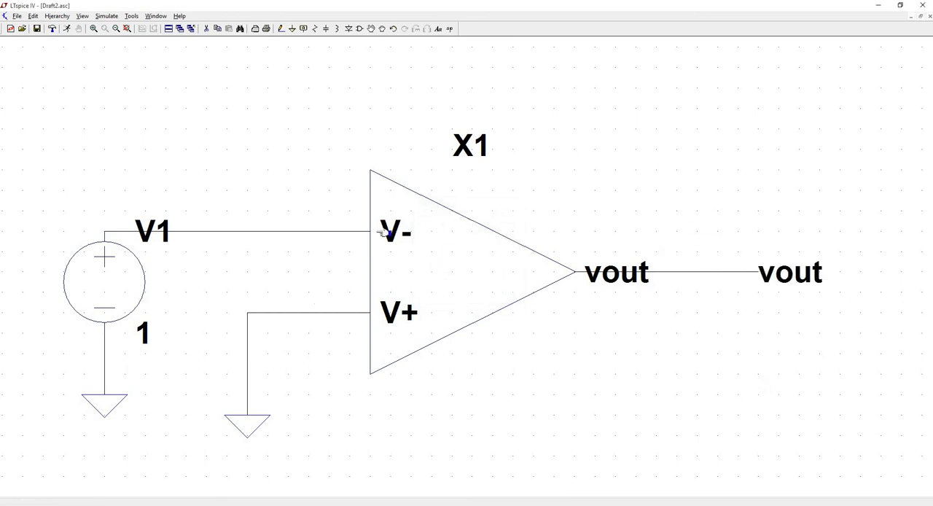
pyautogui.moveTo(62, 37)
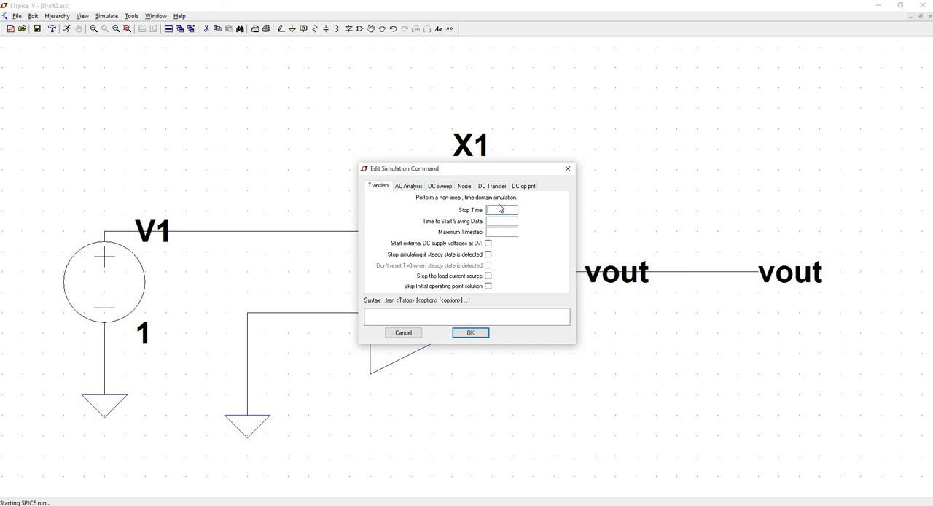
# Step: Set the transient simulation stop time to 1m and confirm the command
pyautogui.write('1')
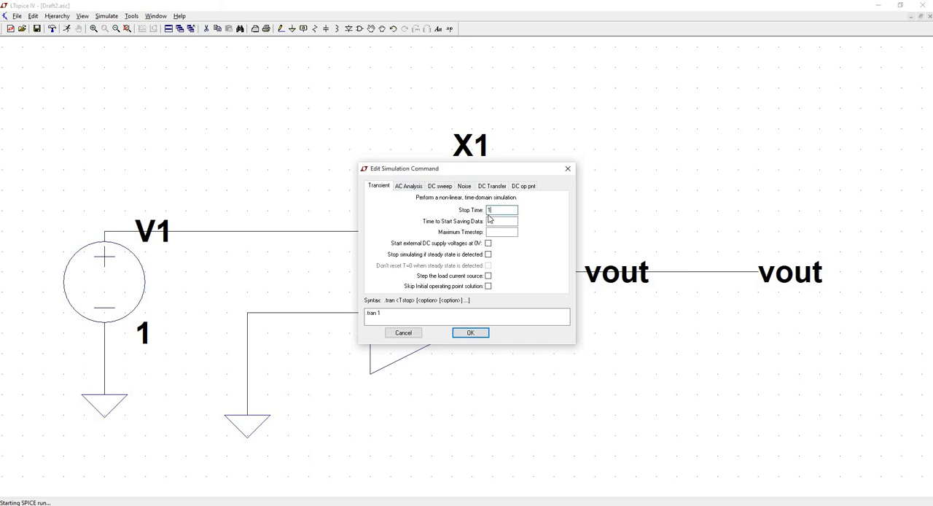
pyautogui.write('m')
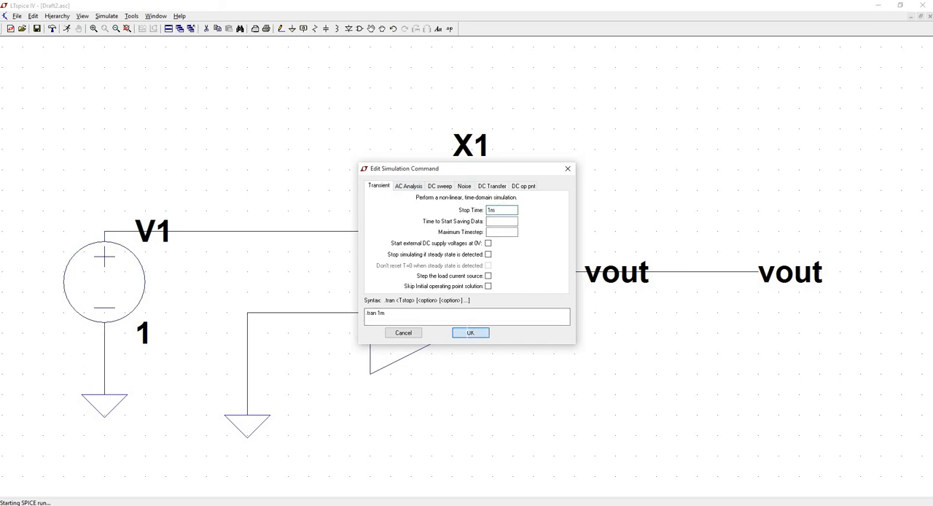
pyautogui.click(471, 333)
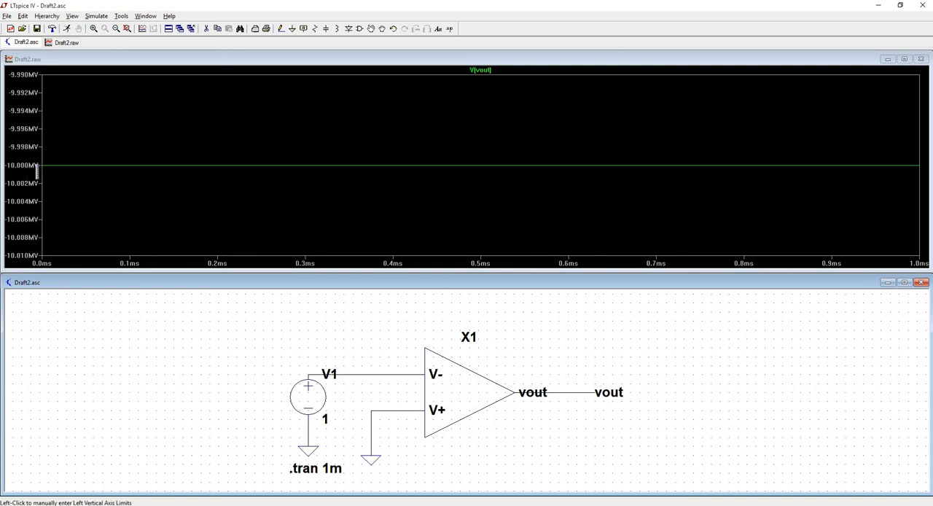
pyautogui.moveTo(213, 188)
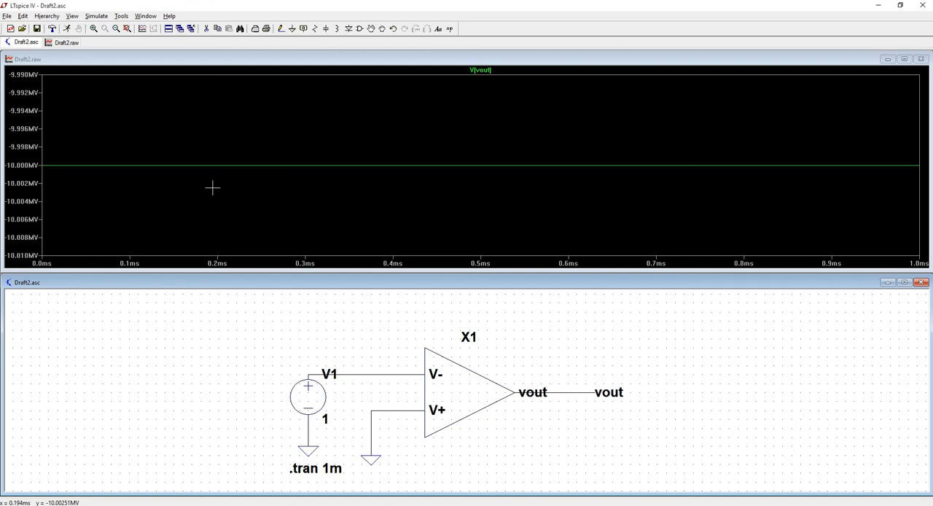
pyautogui.moveTo(194, 205)
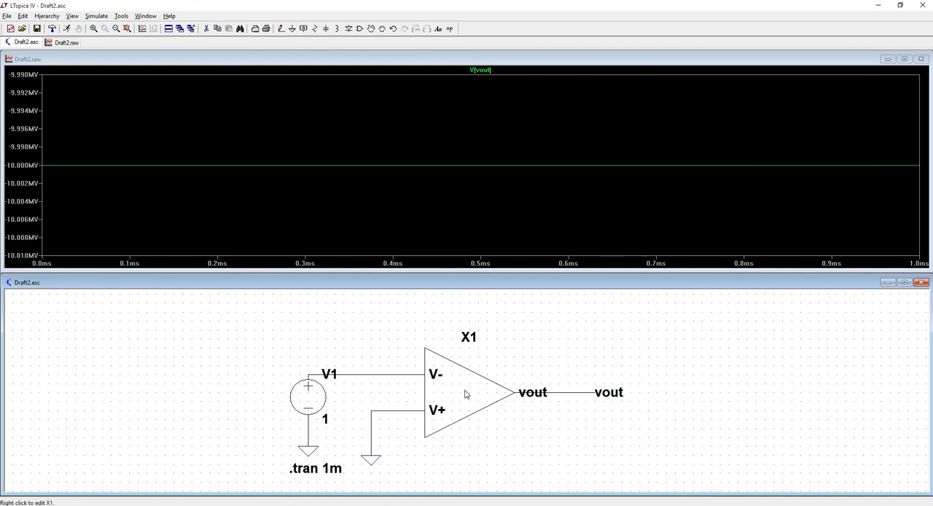
# Step: Open X1's OP_AMP001 subcircuit schematic, then return to the Draft2.asc test schematic
pyautogui.rightClick(467, 379)
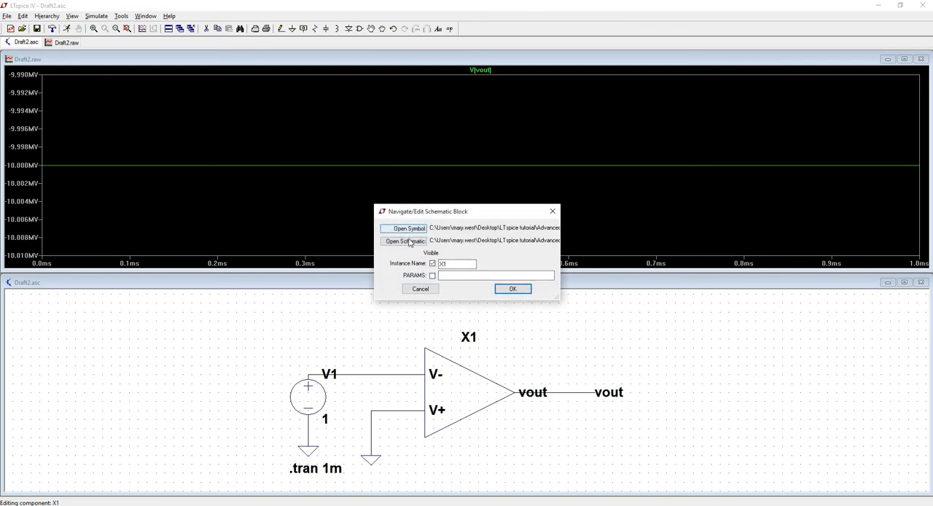
pyautogui.click(405, 241)
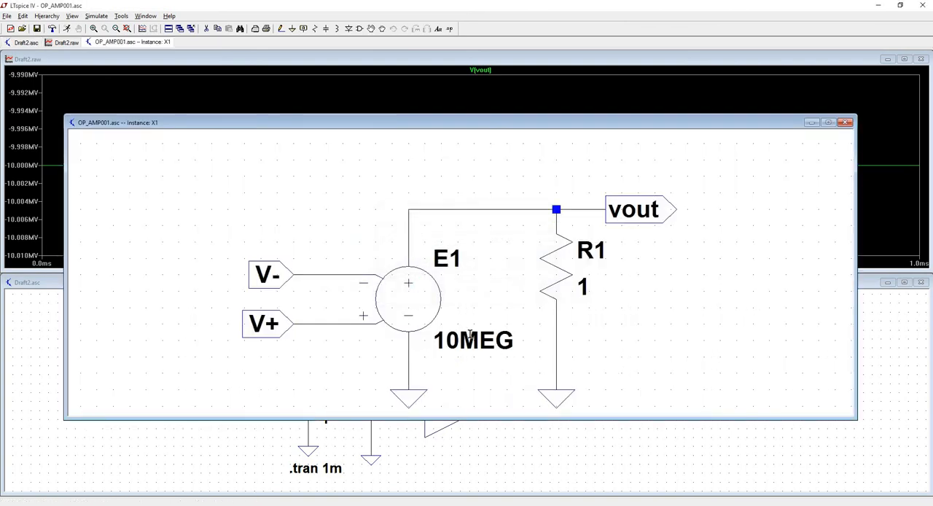
pyautogui.moveTo(613, 201)
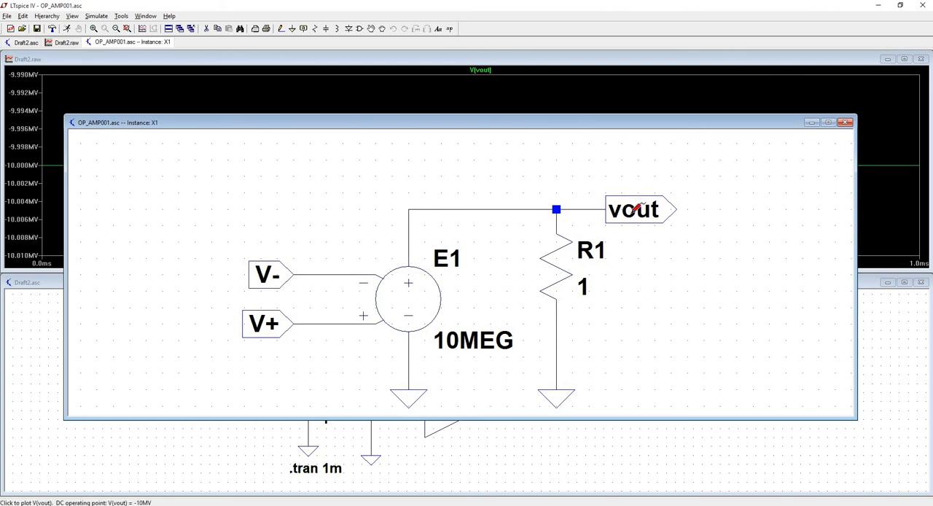
pyautogui.moveTo(273, 329)
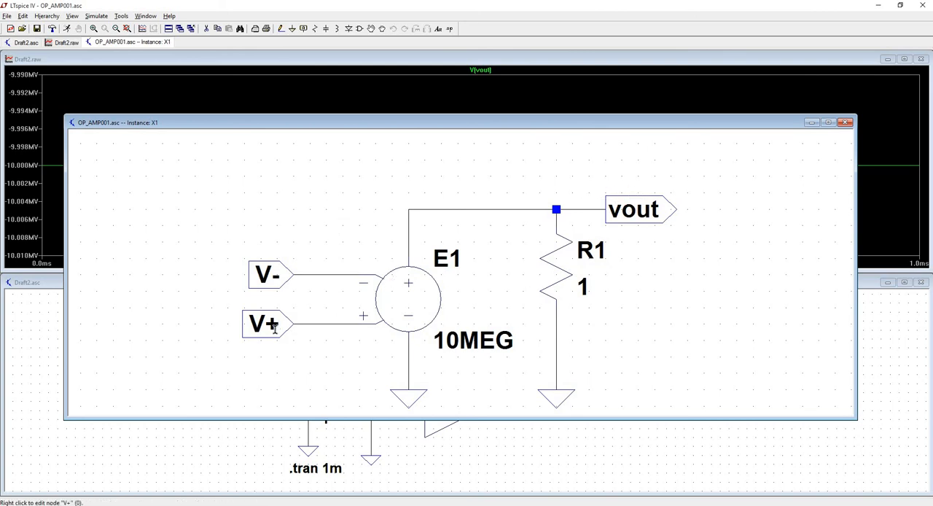
pyautogui.moveTo(280, 273)
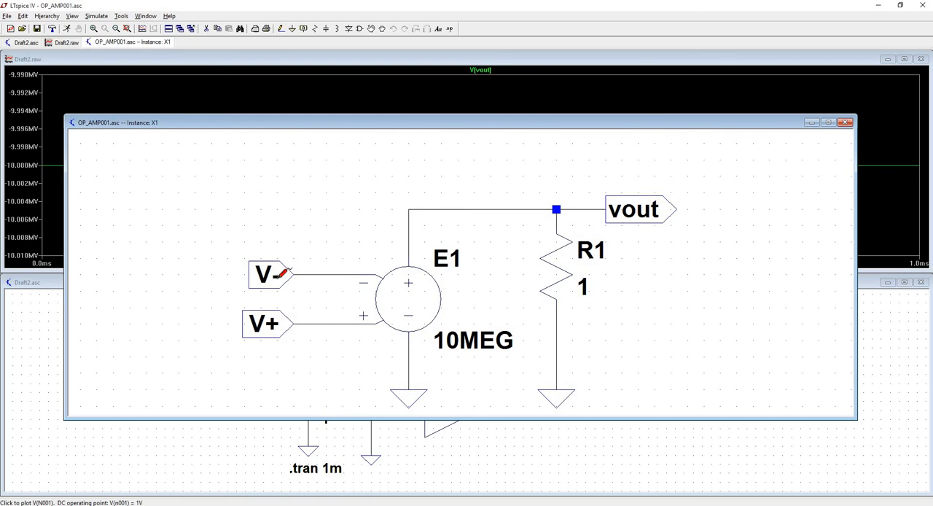
pyautogui.moveTo(454, 345)
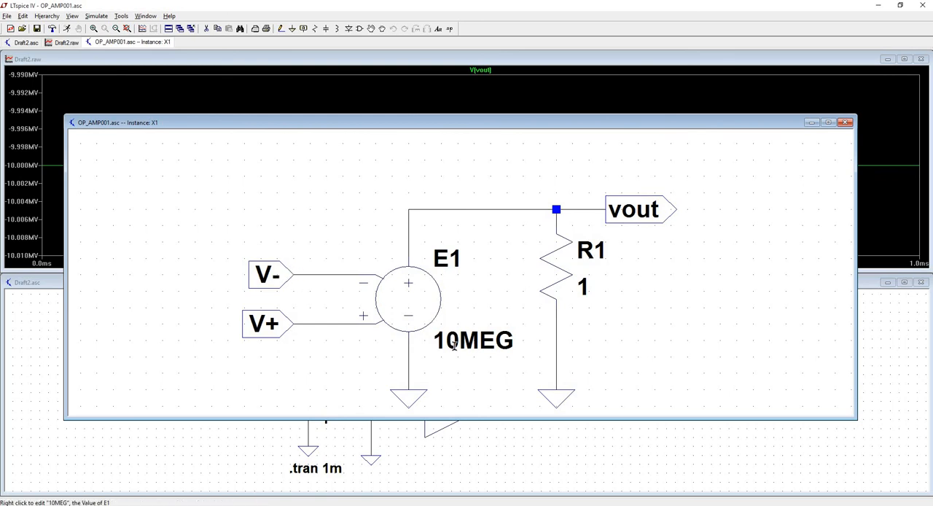
pyautogui.moveTo(488, 153)
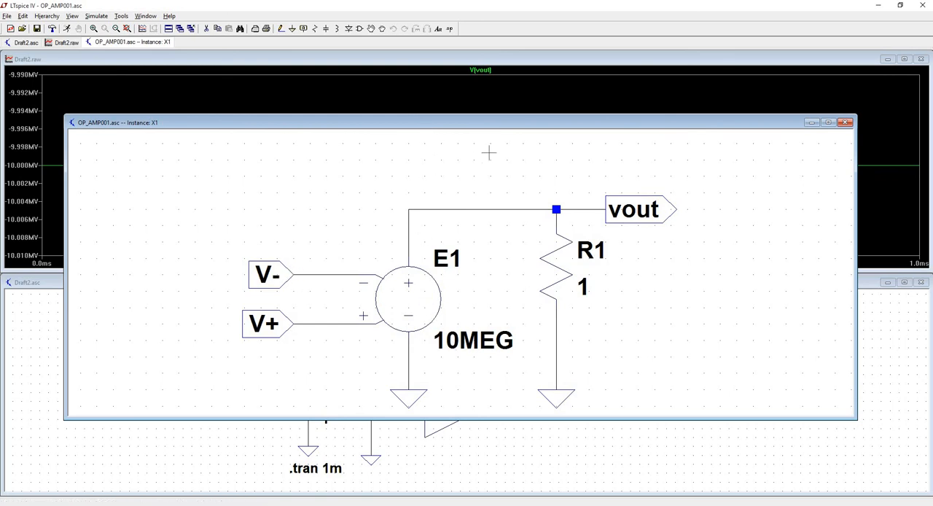
pyautogui.click(847, 122)
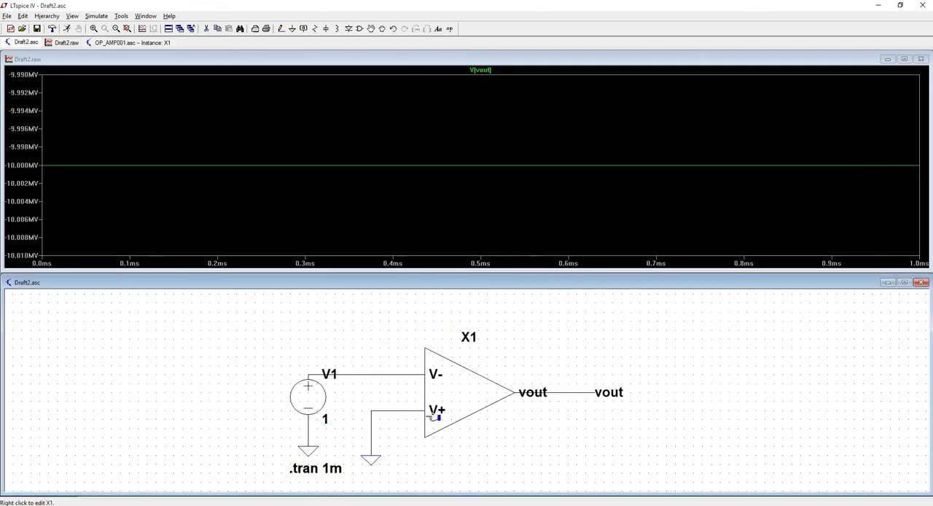
pyautogui.moveTo(434, 416)
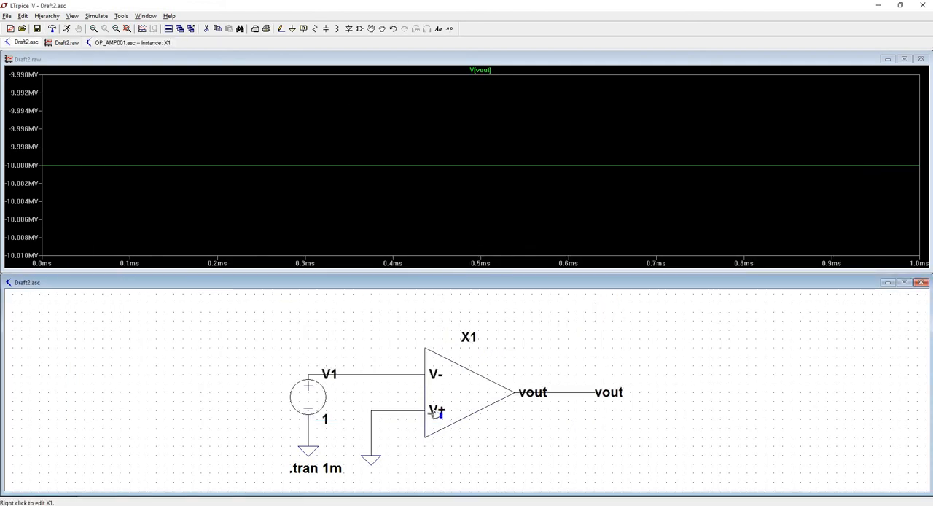
pyautogui.moveTo(373, 388)
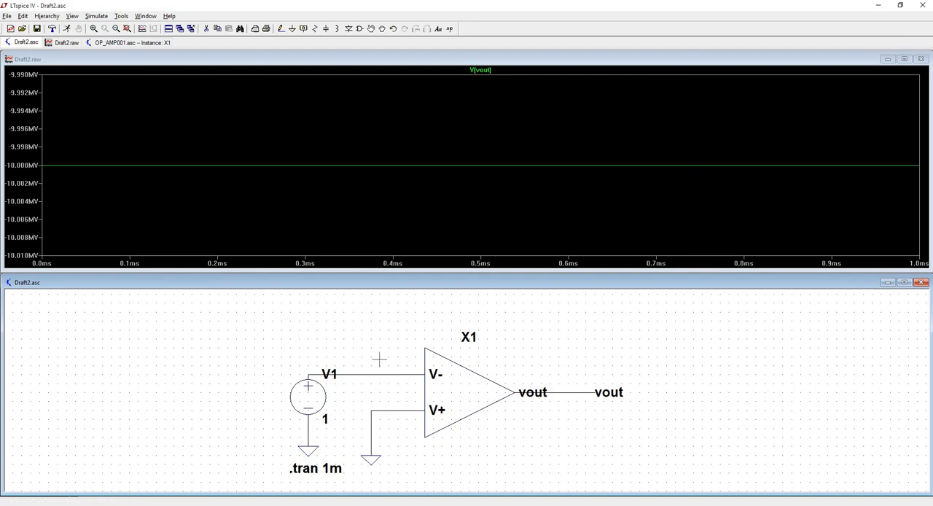
pyautogui.moveTo(473, 393)
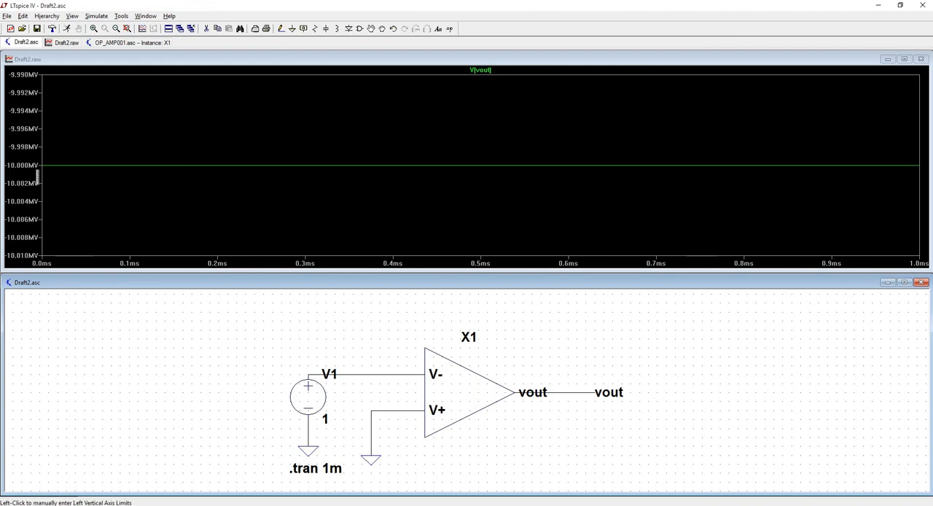
pyautogui.moveTo(545, 411)
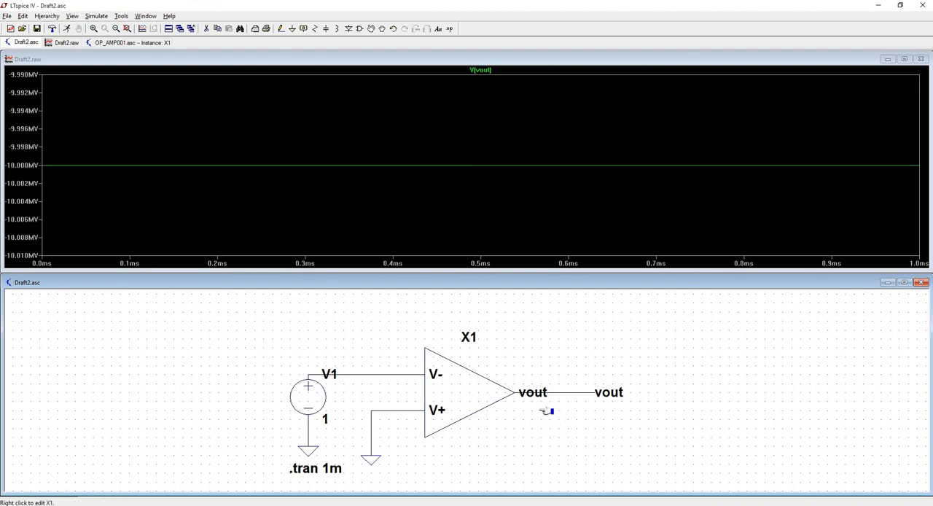
pyautogui.moveTo(701, 169)
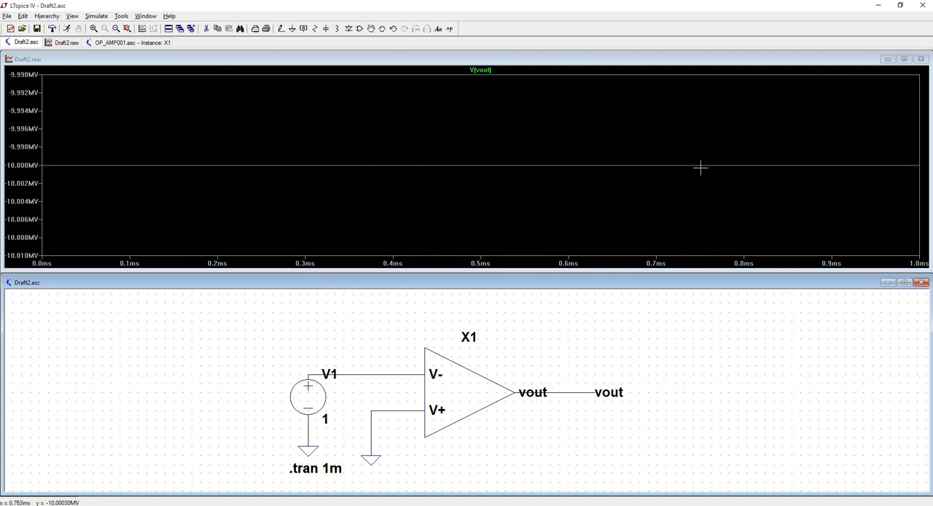
pyautogui.moveTo(577, 254)
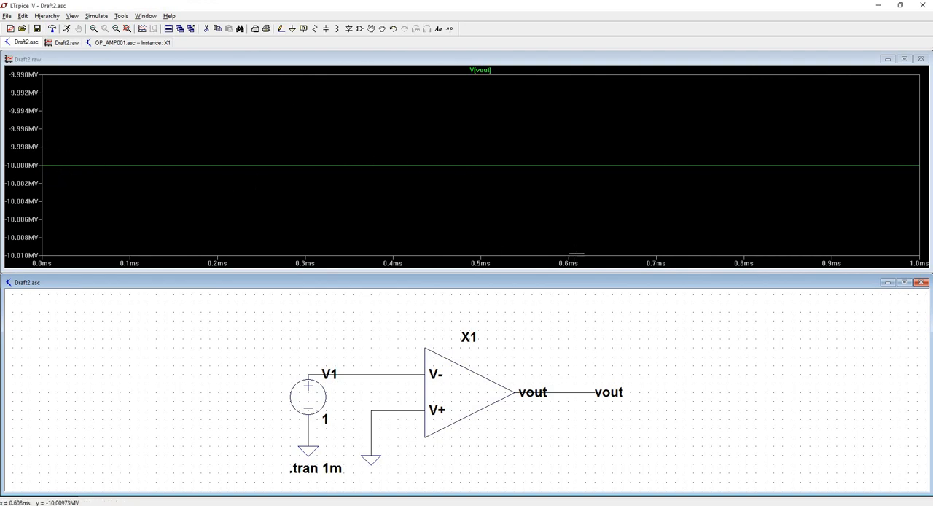
pyautogui.moveTo(347, 389)
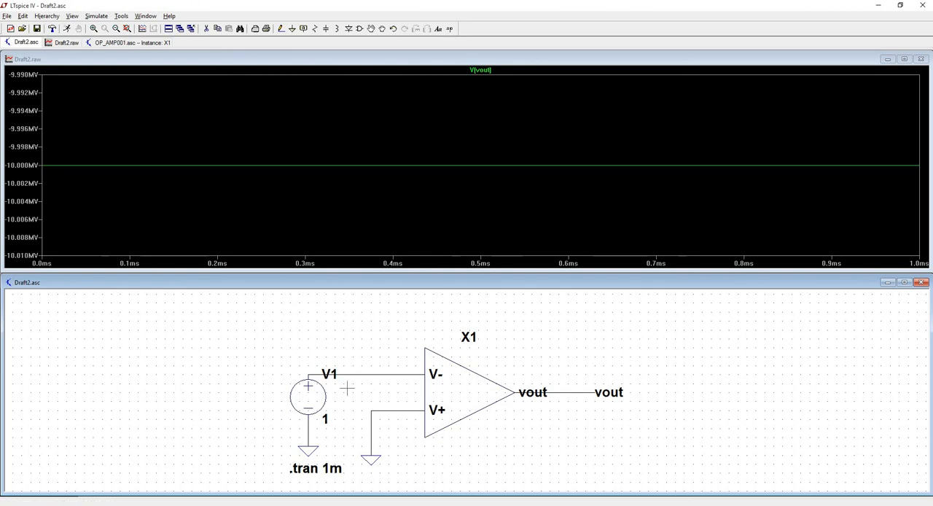
pyautogui.moveTo(652, 460)
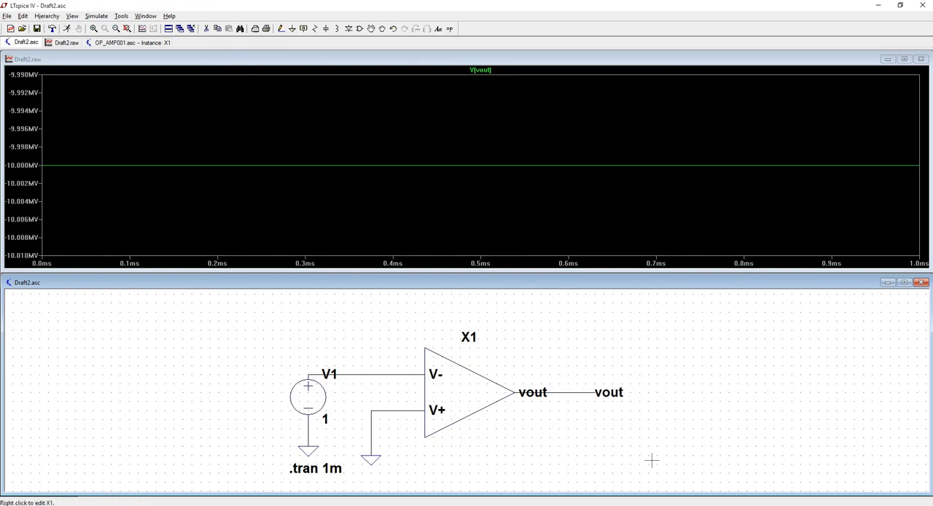
pyautogui.moveTo(709, 464)
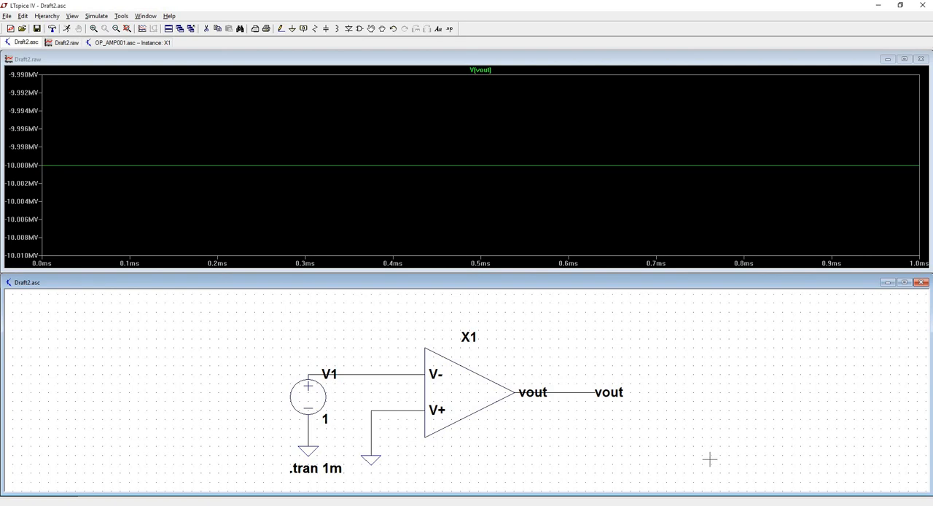
pyautogui.moveTo(560, 425)
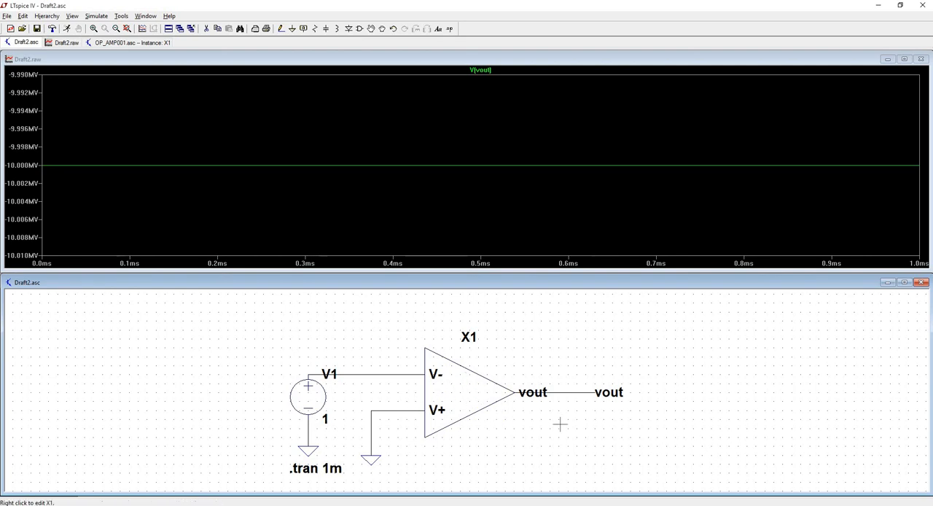
pyautogui.moveTo(727, 389)
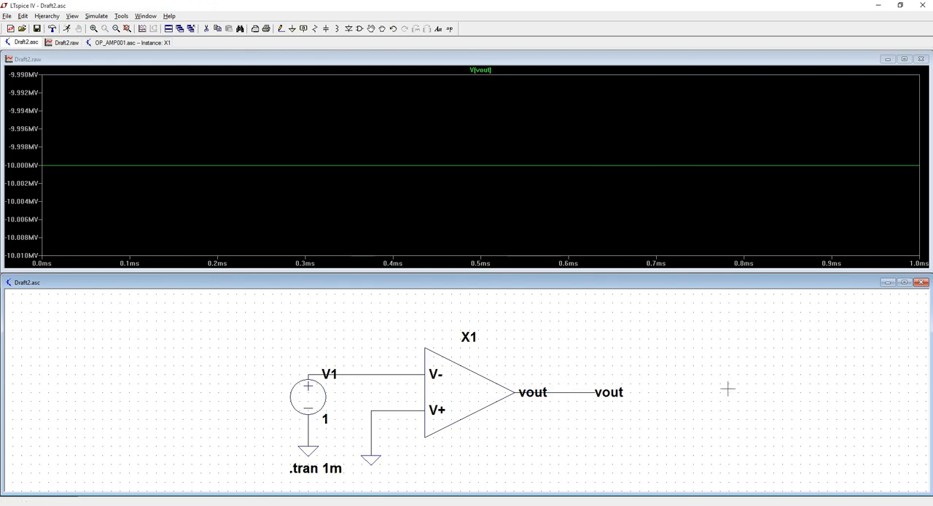
pyautogui.moveTo(416, 395)
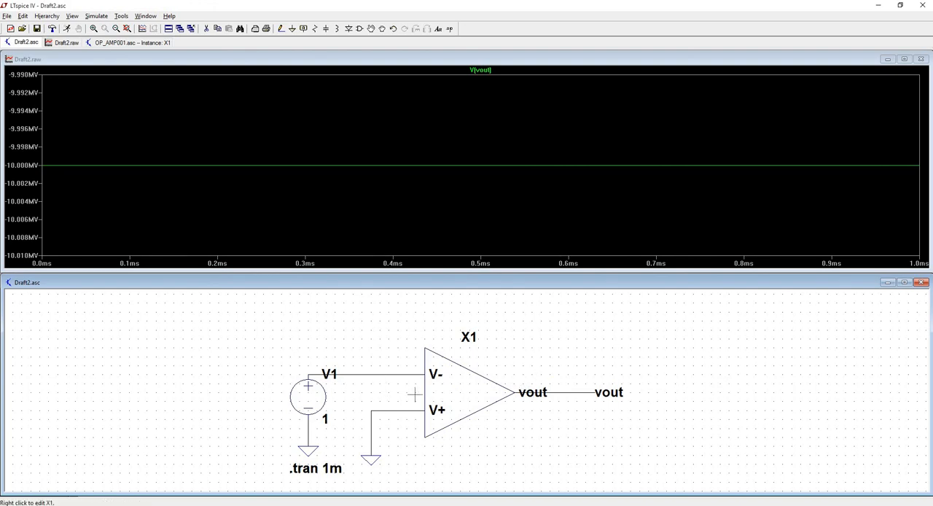